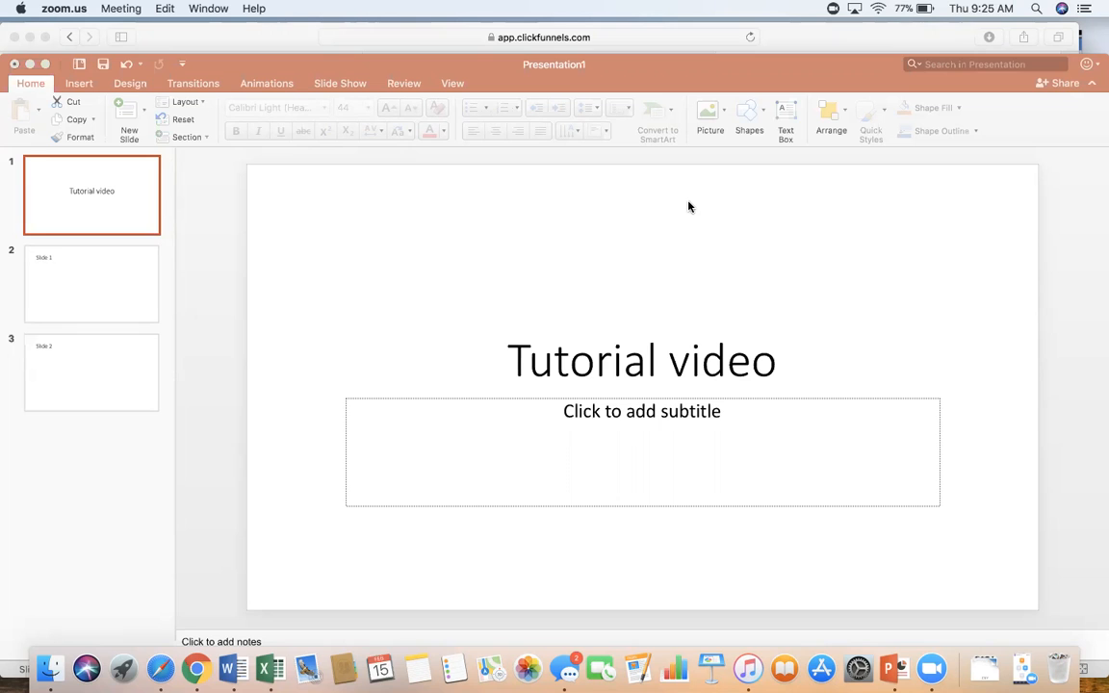
pyautogui.moveTo(799, 531)
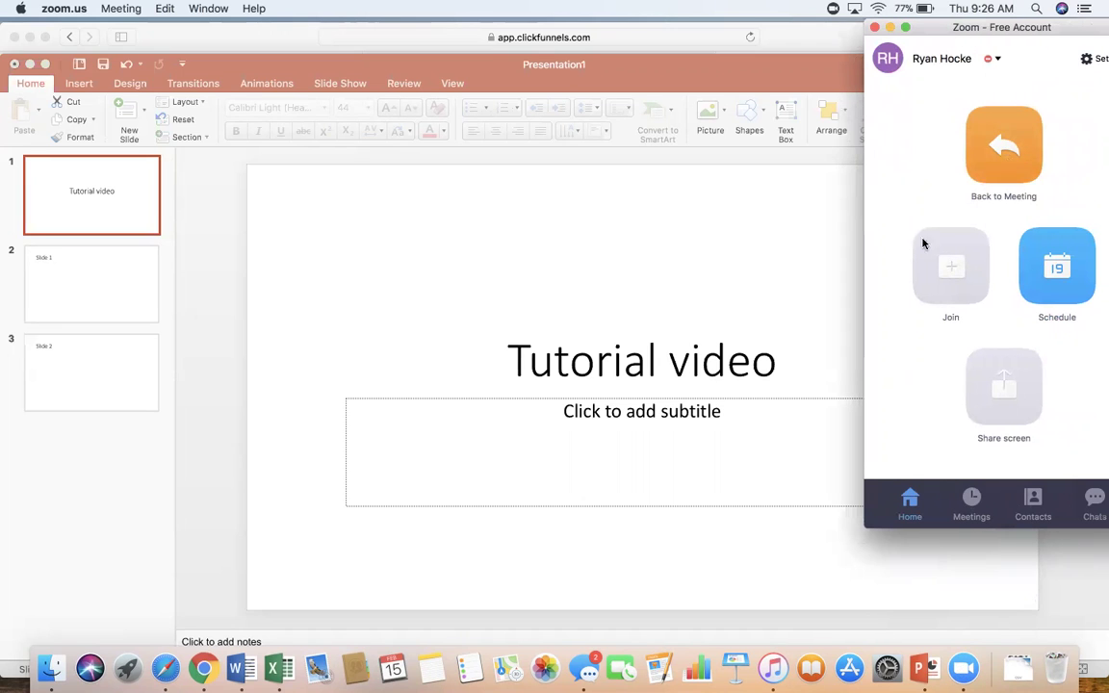
pyautogui.moveTo(966, 100)
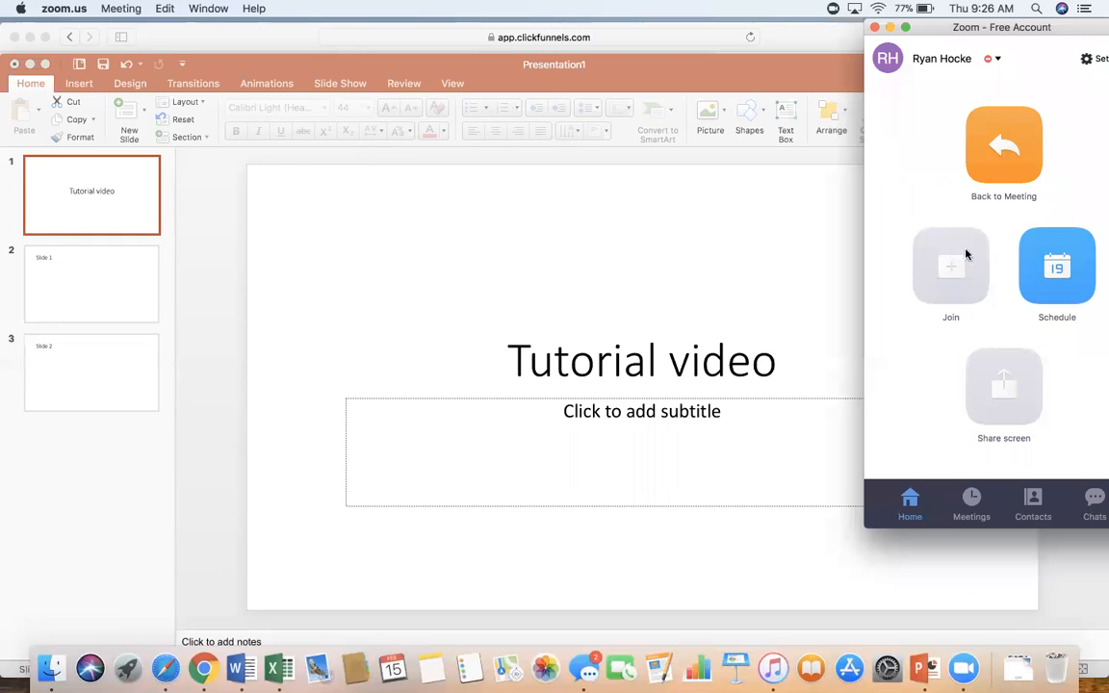
pyautogui.moveTo(1059, 162)
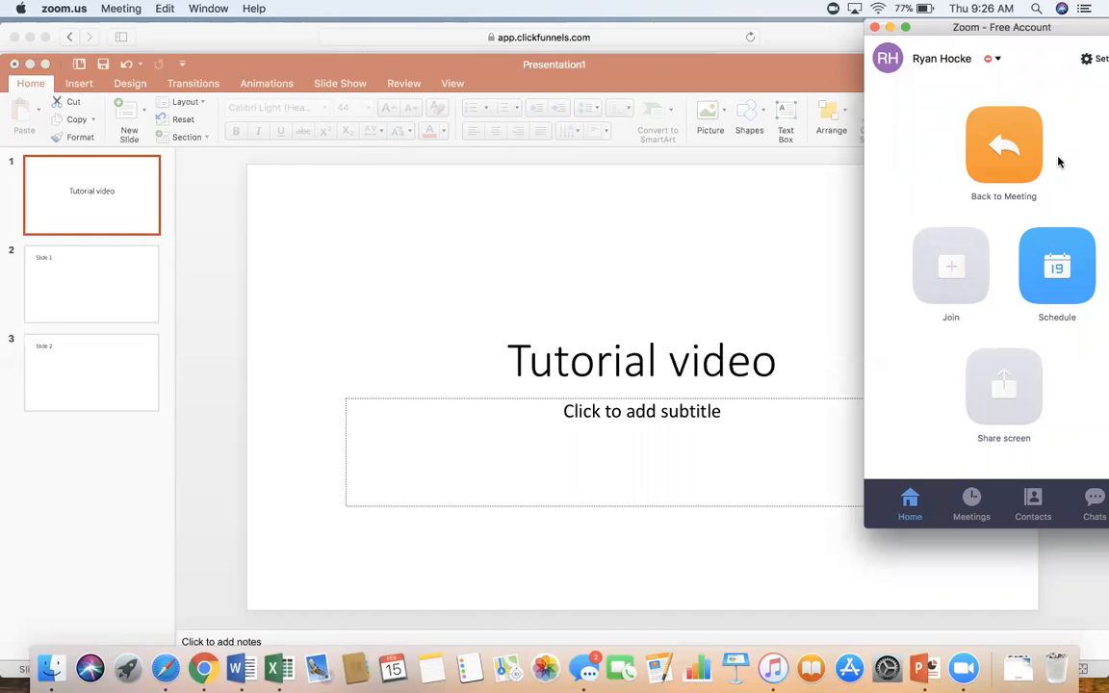
pyautogui.moveTo(812, 133)
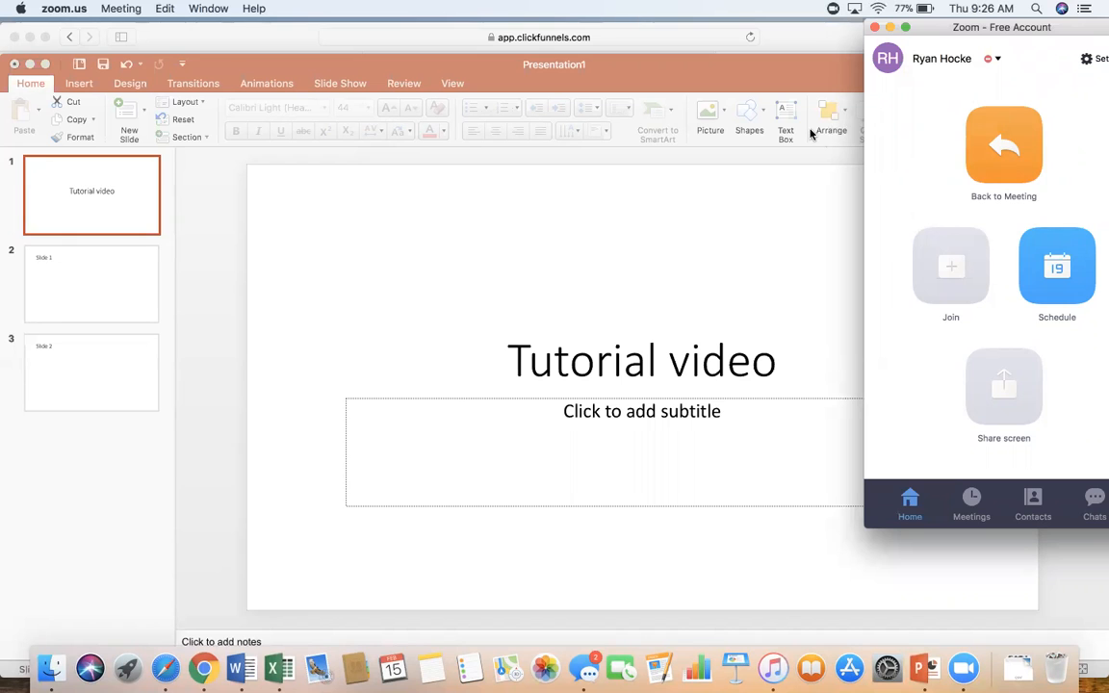
pyautogui.moveTo(894, 50)
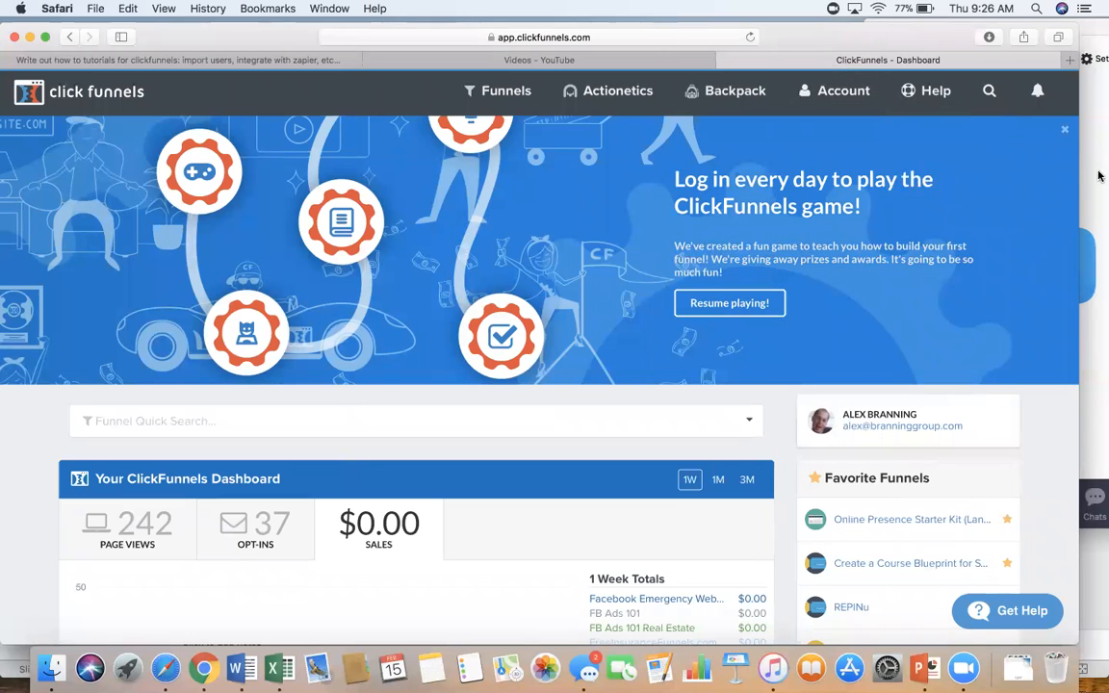
# - Switch back to the 'Tutorial video' presentation window from the Dock
pyautogui.click(963, 667)
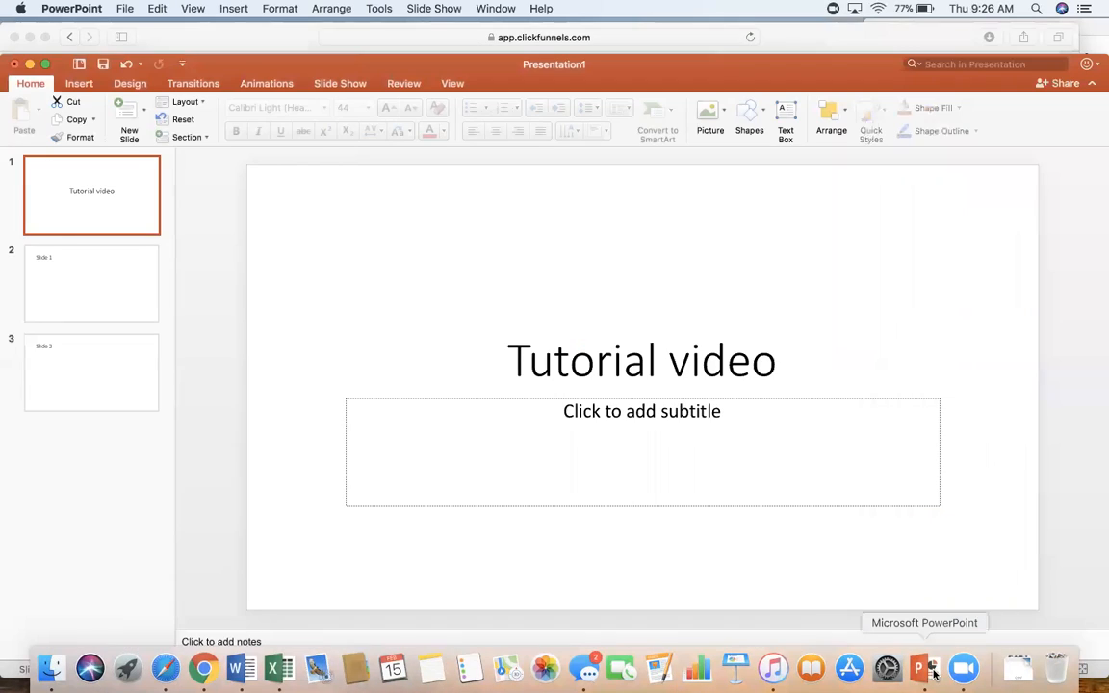
pyautogui.moveTo(604, 8)
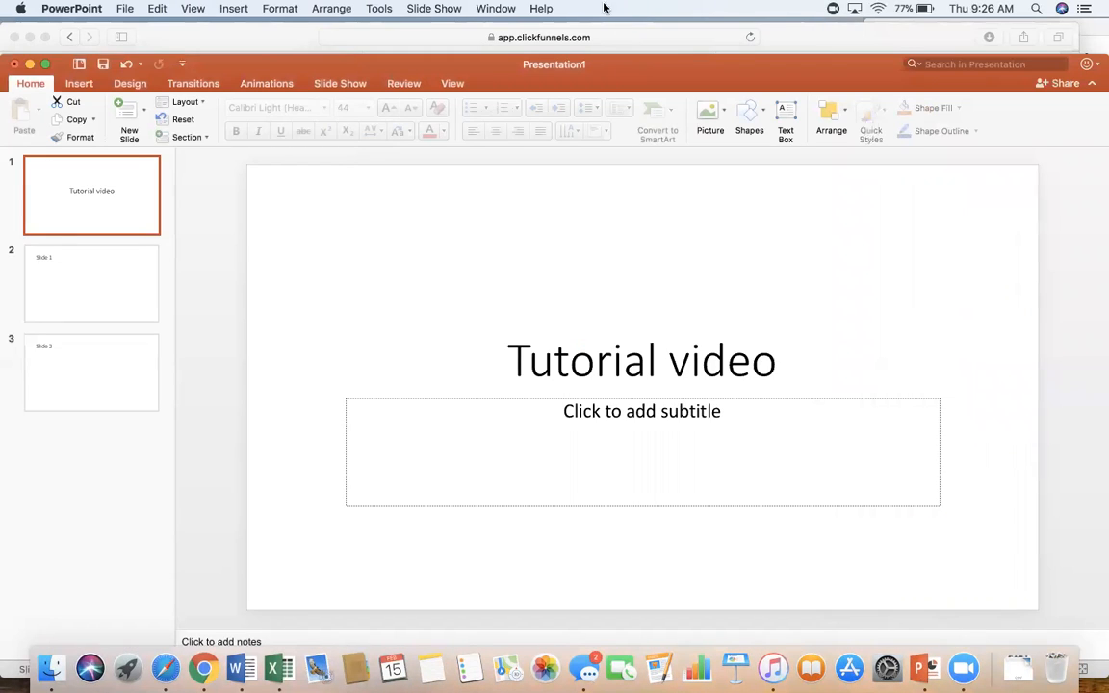
pyautogui.moveTo(546, 60)
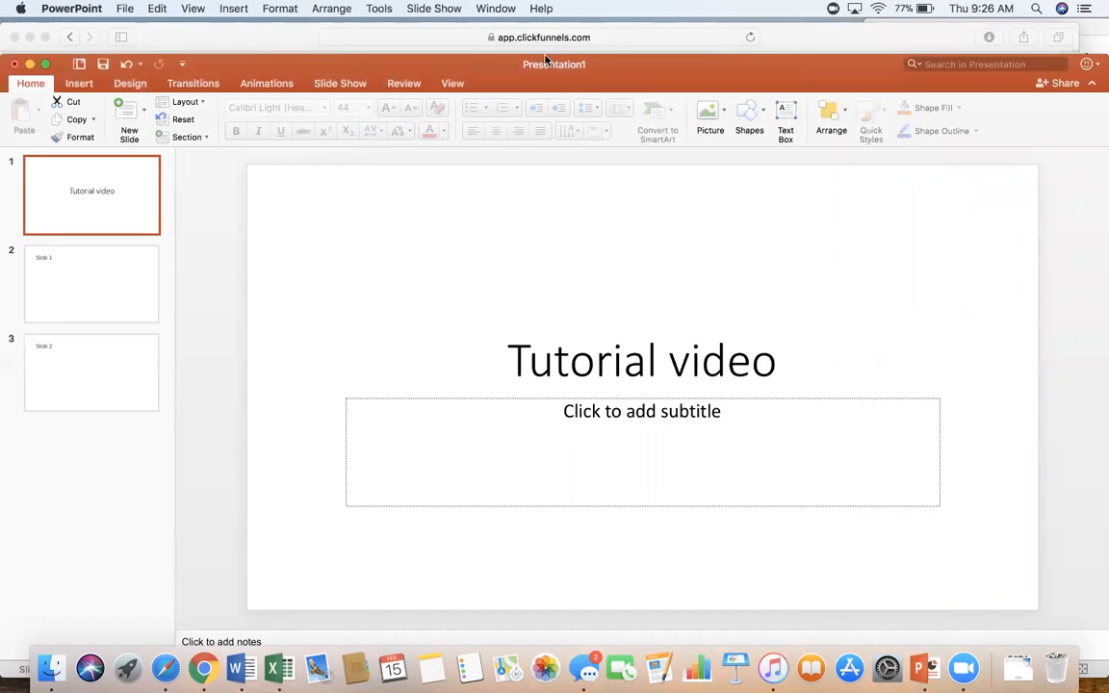
pyautogui.moveTo(577, 162)
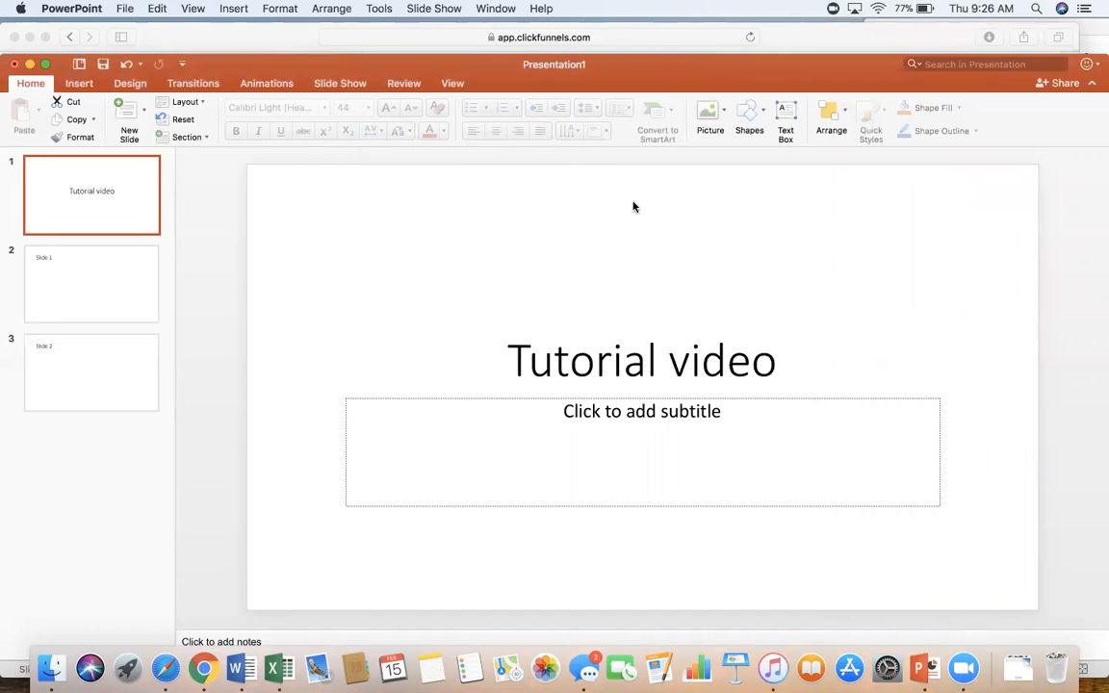
pyautogui.moveTo(645, 206)
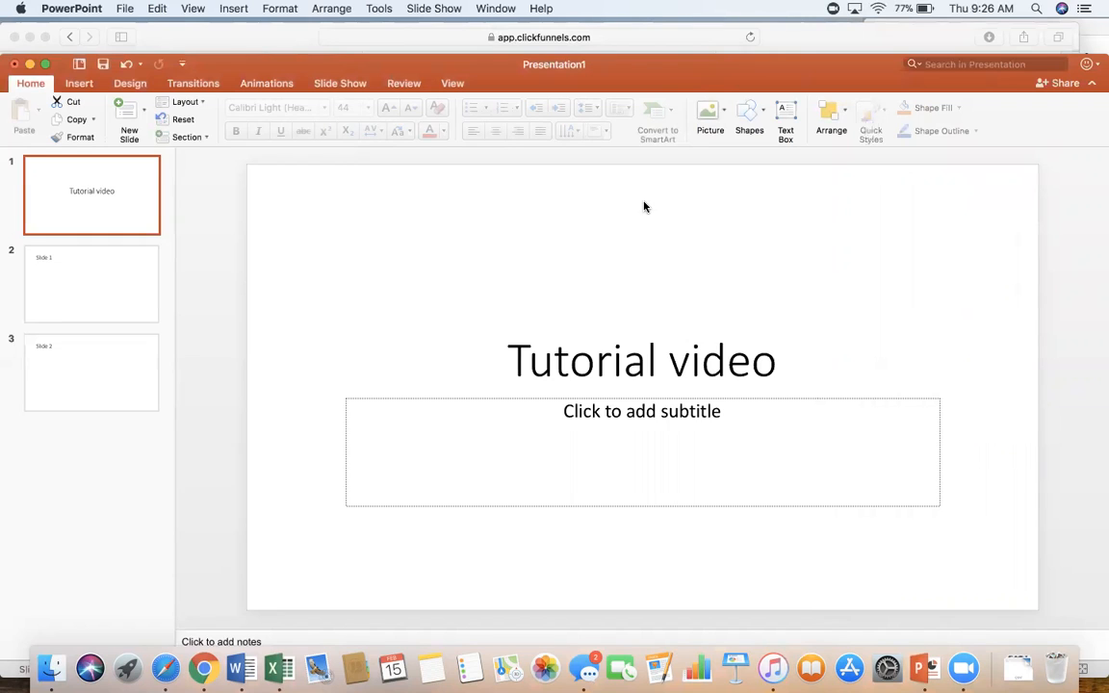
pyautogui.moveTo(389, 198)
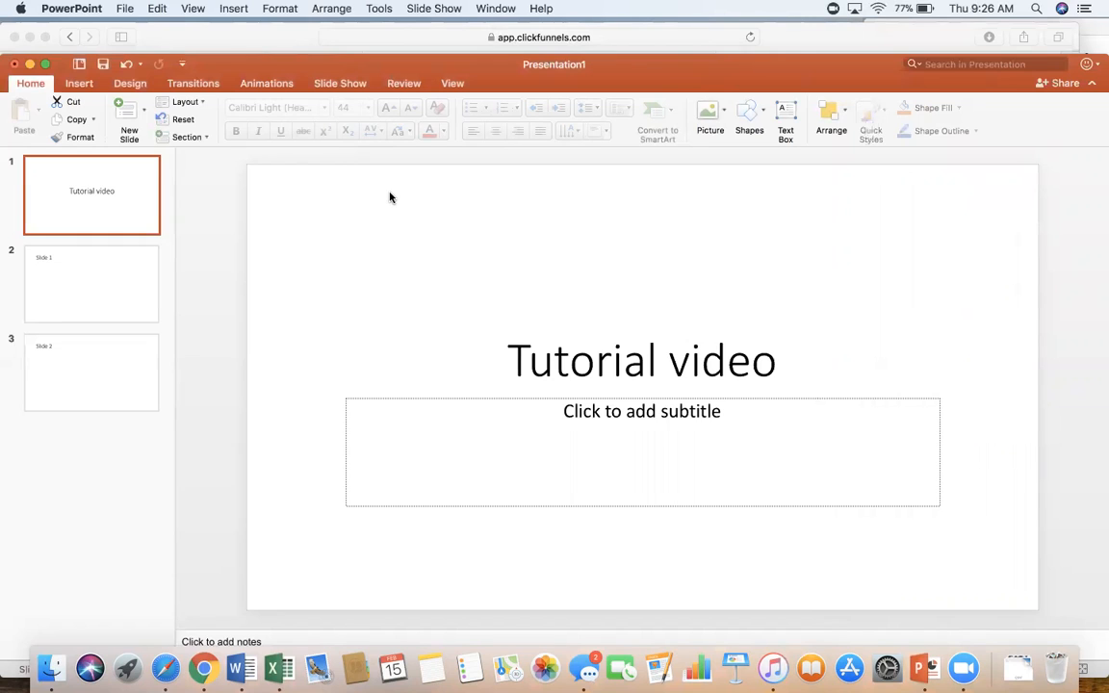
pyautogui.moveTo(246, 241)
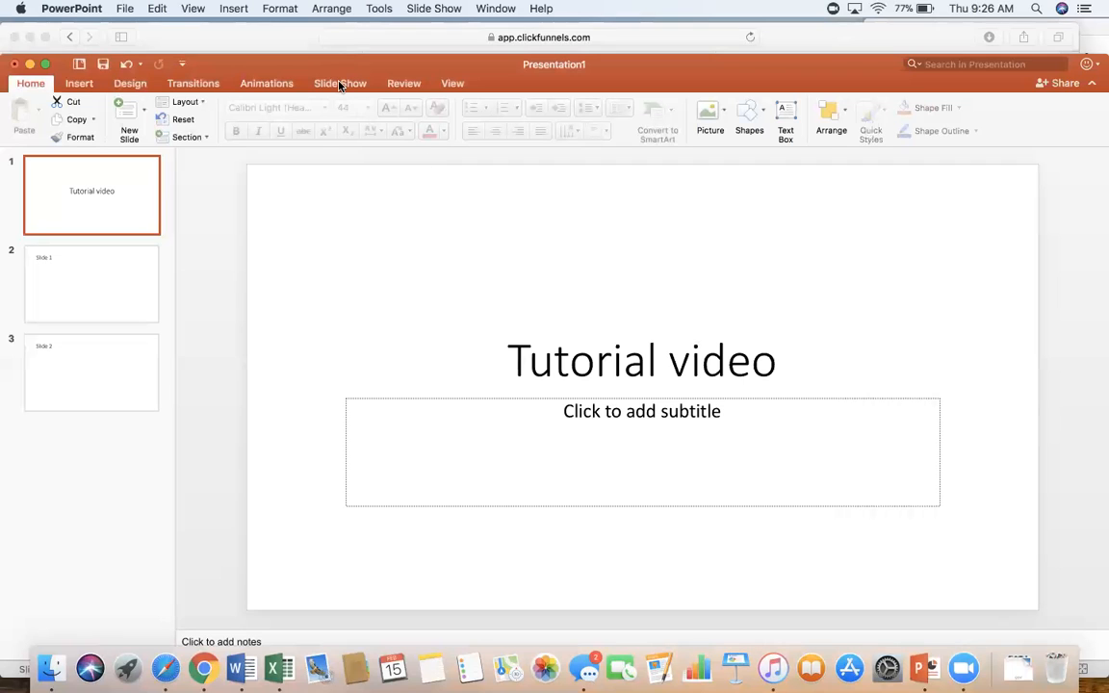
# - Show the Slide Show ribbon with its playback and recording options
pyautogui.click(339, 83)
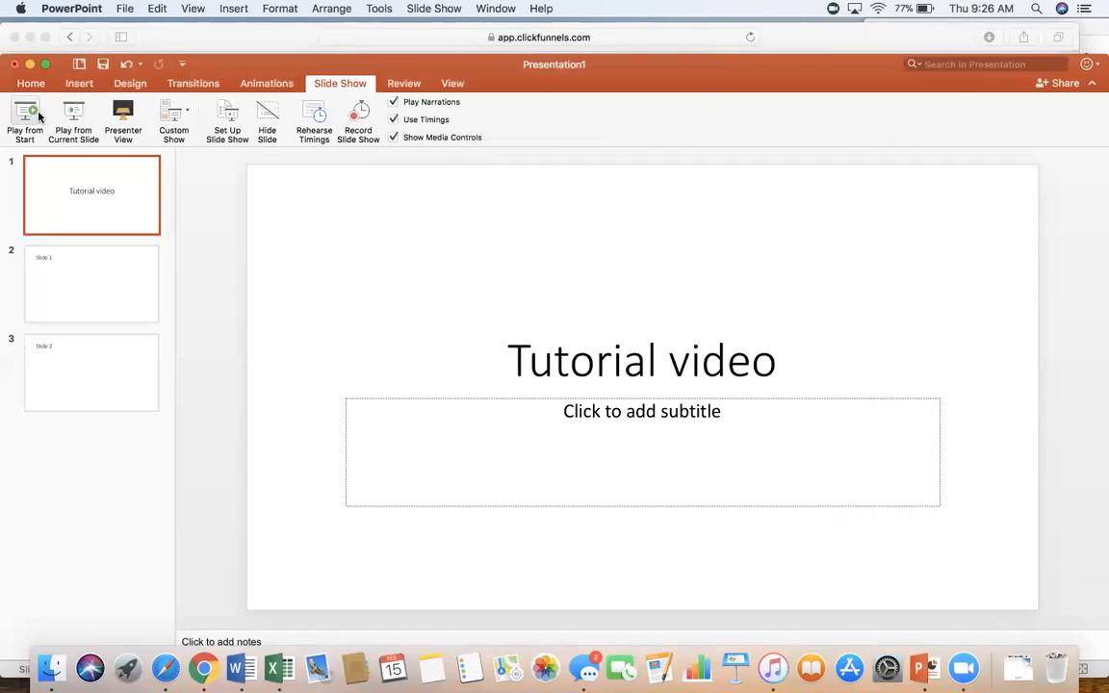
pyautogui.moveTo(583, 209)
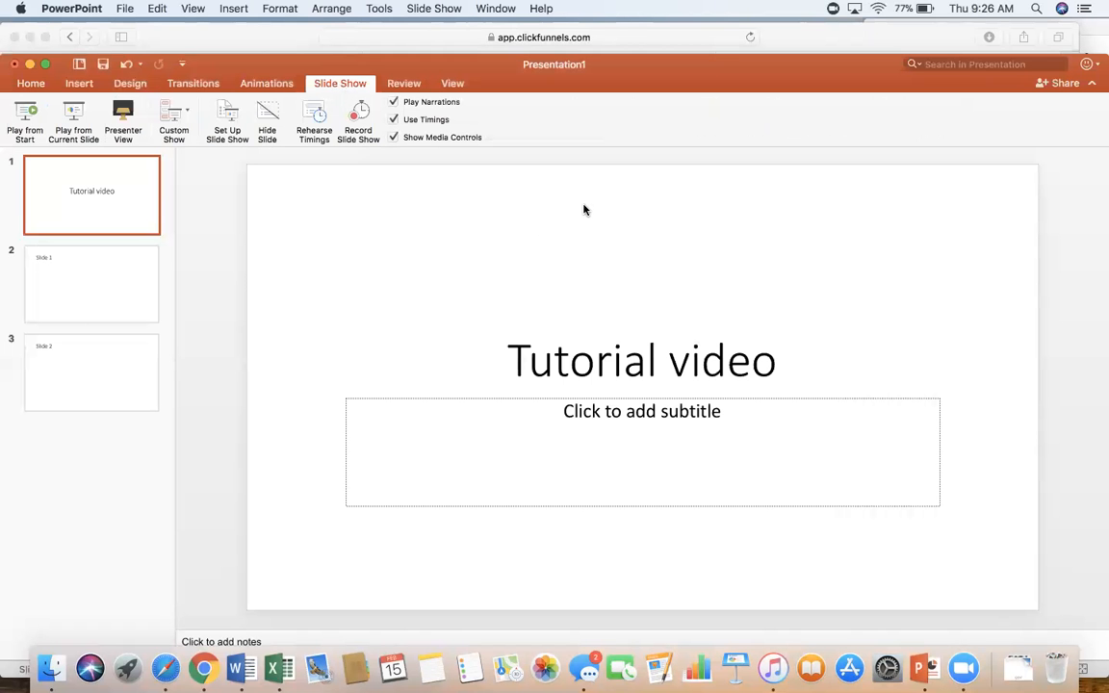
pyautogui.moveTo(420, 50)
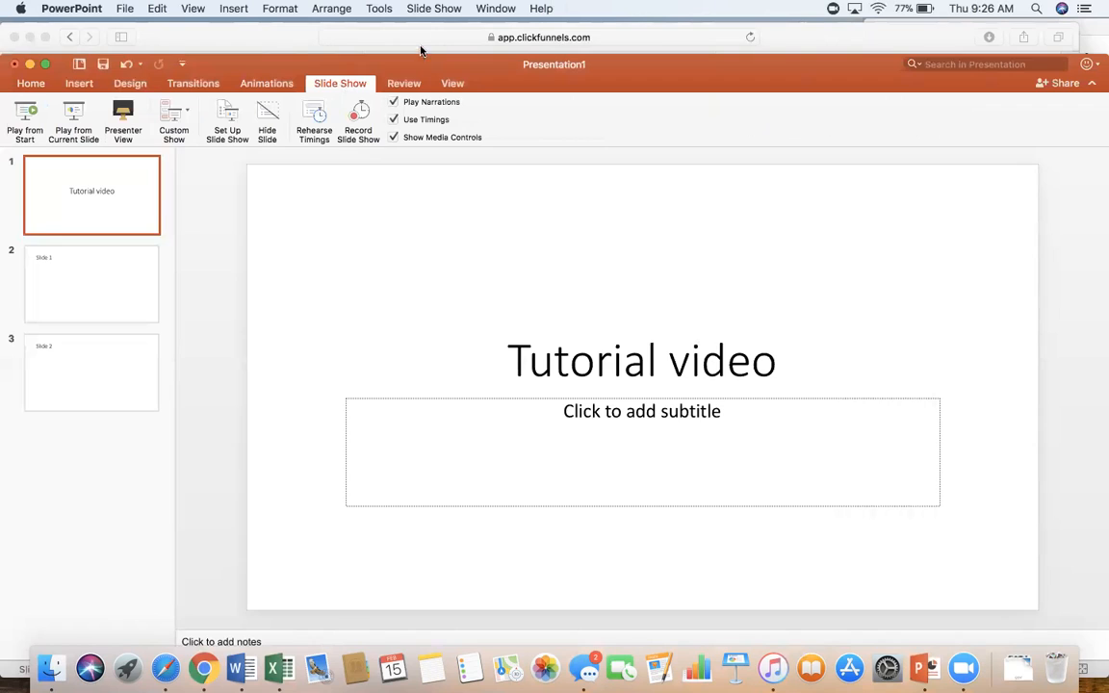
pyautogui.moveTo(612, 60)
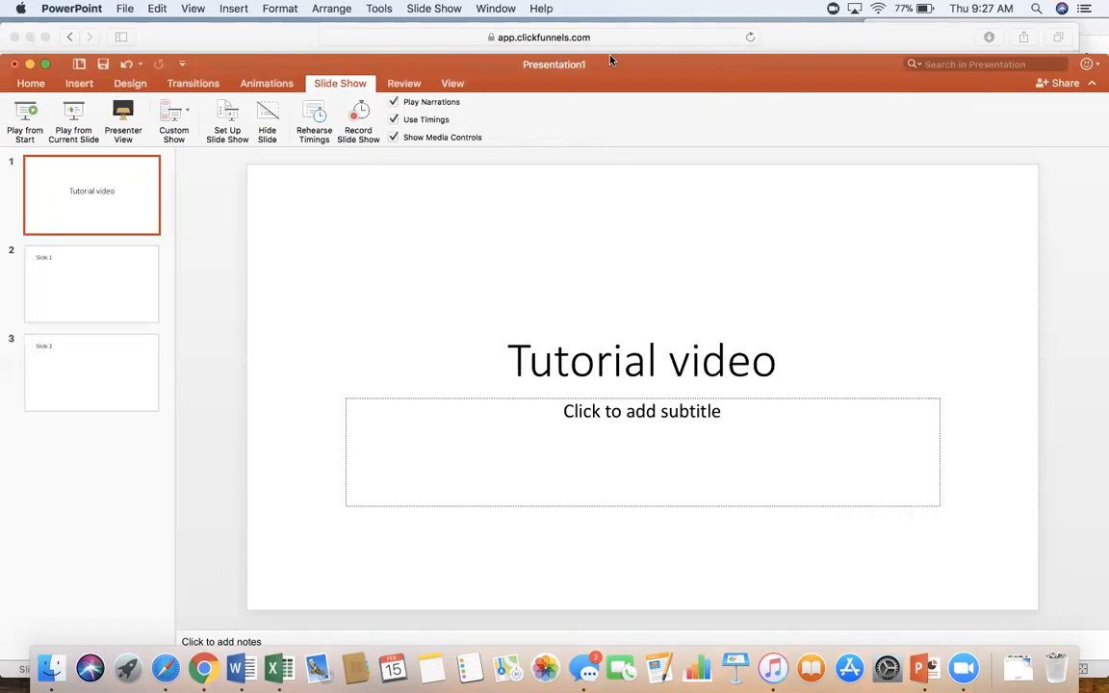
pyautogui.moveTo(735, 50)
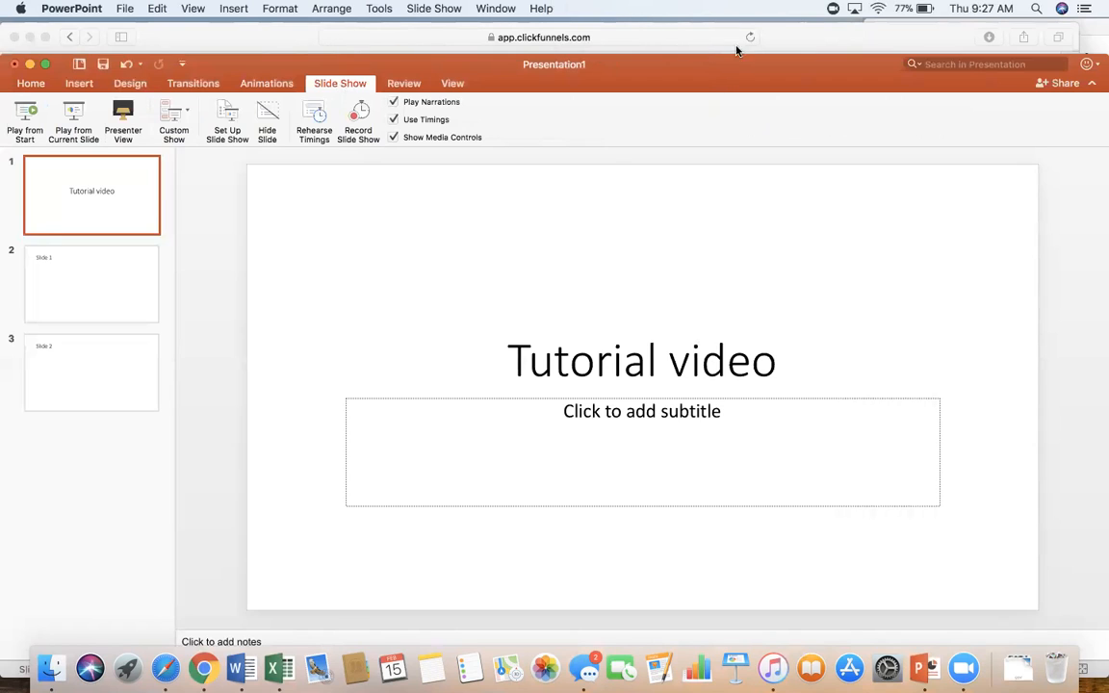
pyautogui.moveTo(753, 46)
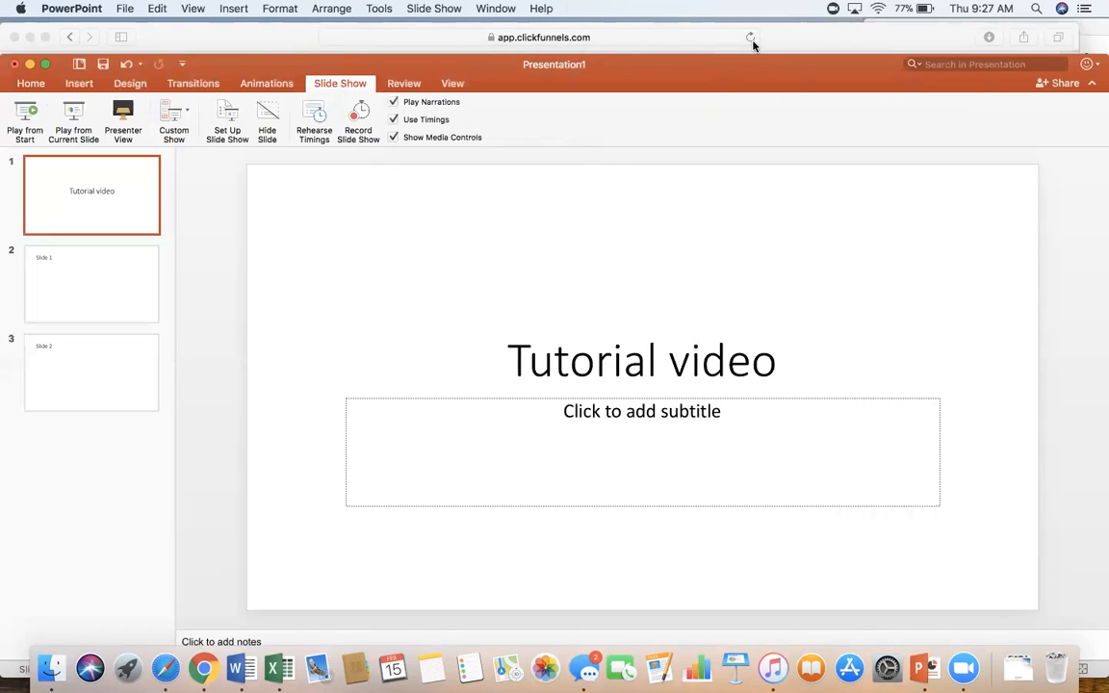
pyautogui.moveTo(768, 250)
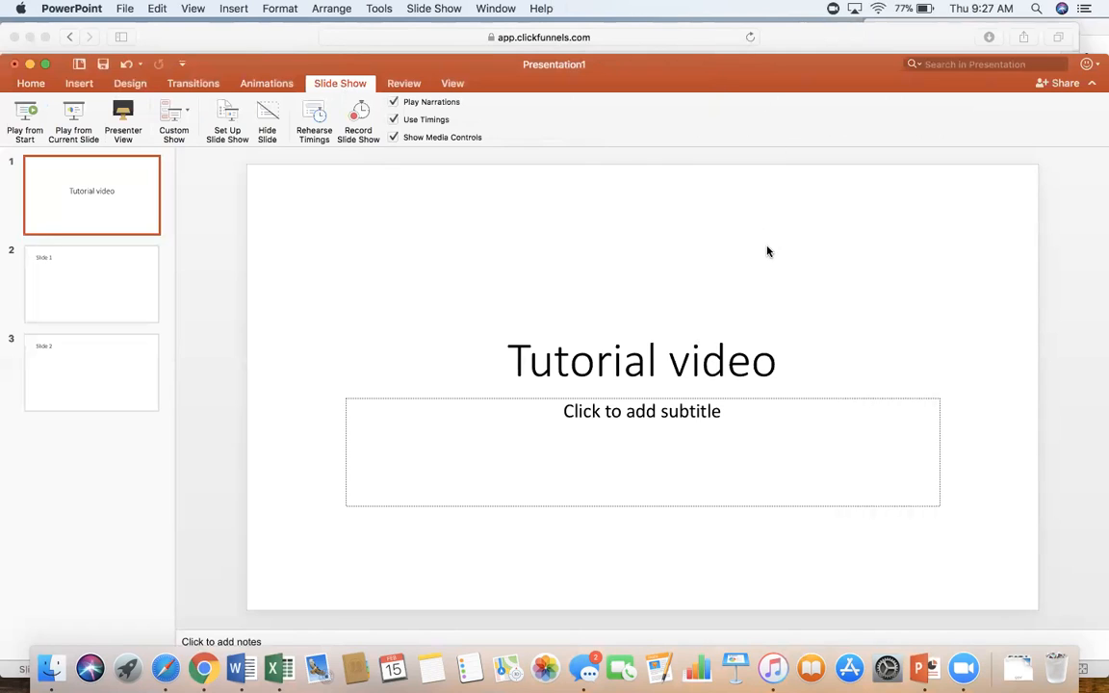
pyautogui.moveTo(645, 162)
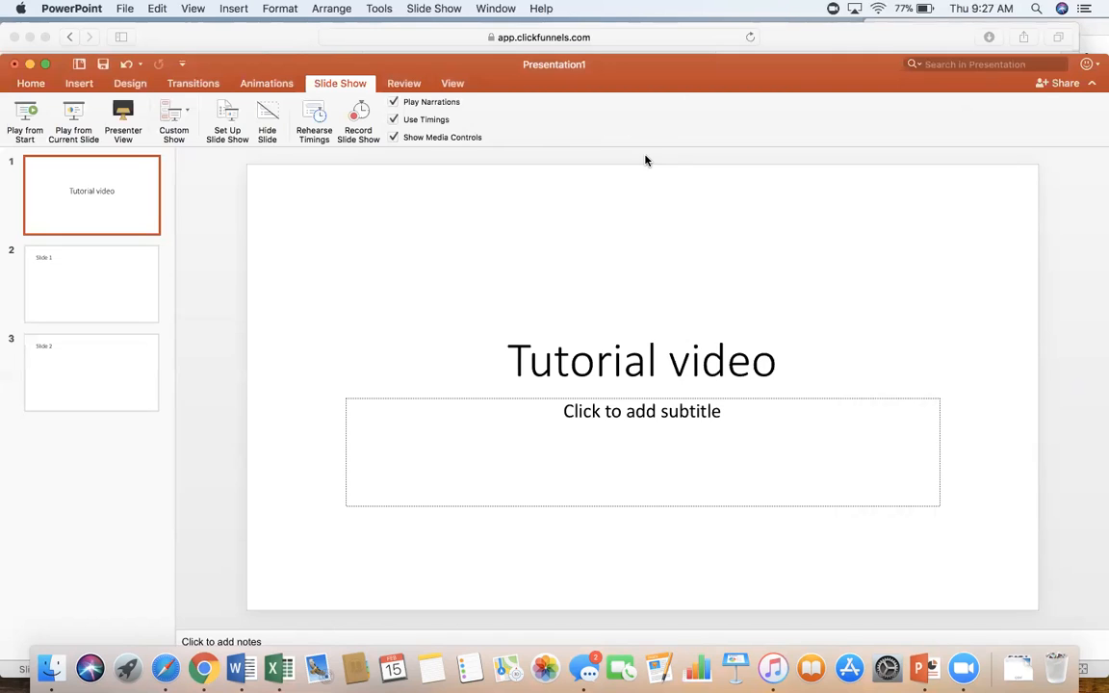
pyautogui.moveTo(689, 152)
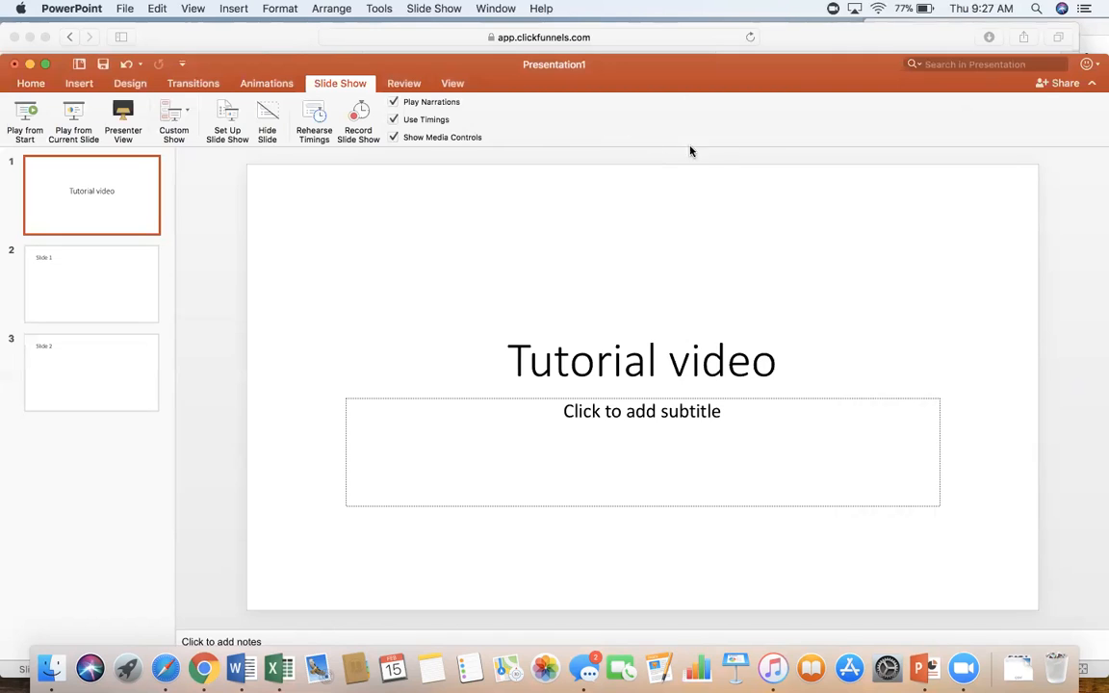
pyautogui.moveTo(838, 42)
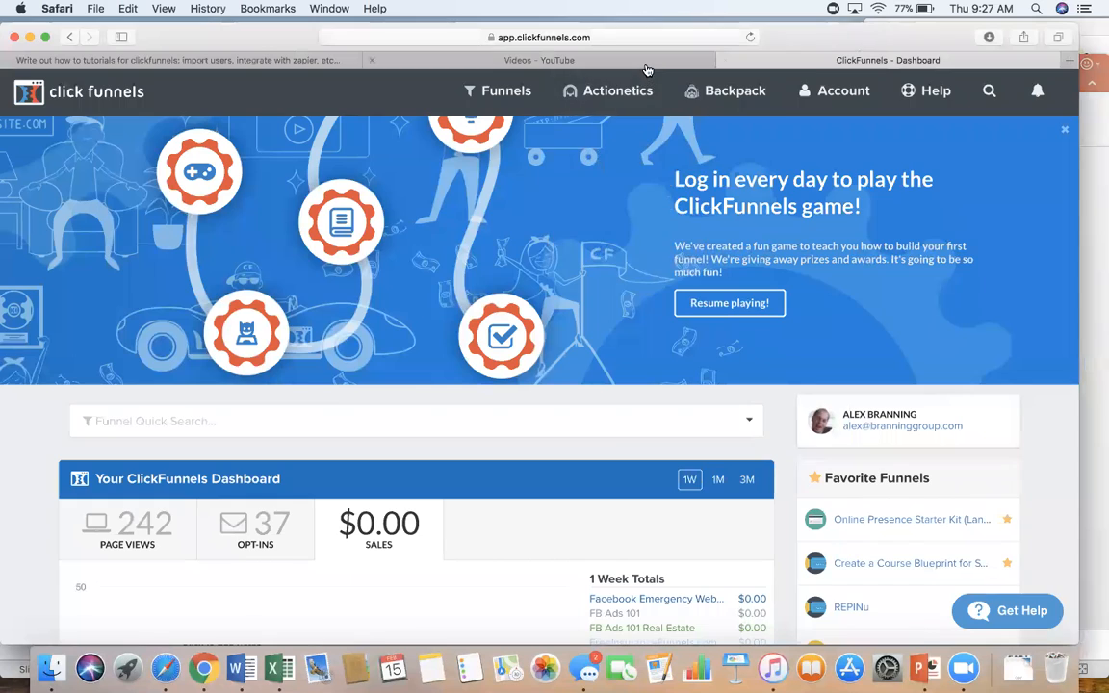
# - Browse the channel's uploaded videos, start a new upload, then cancel the file picker without choosing a file
pyautogui.click(539, 60)
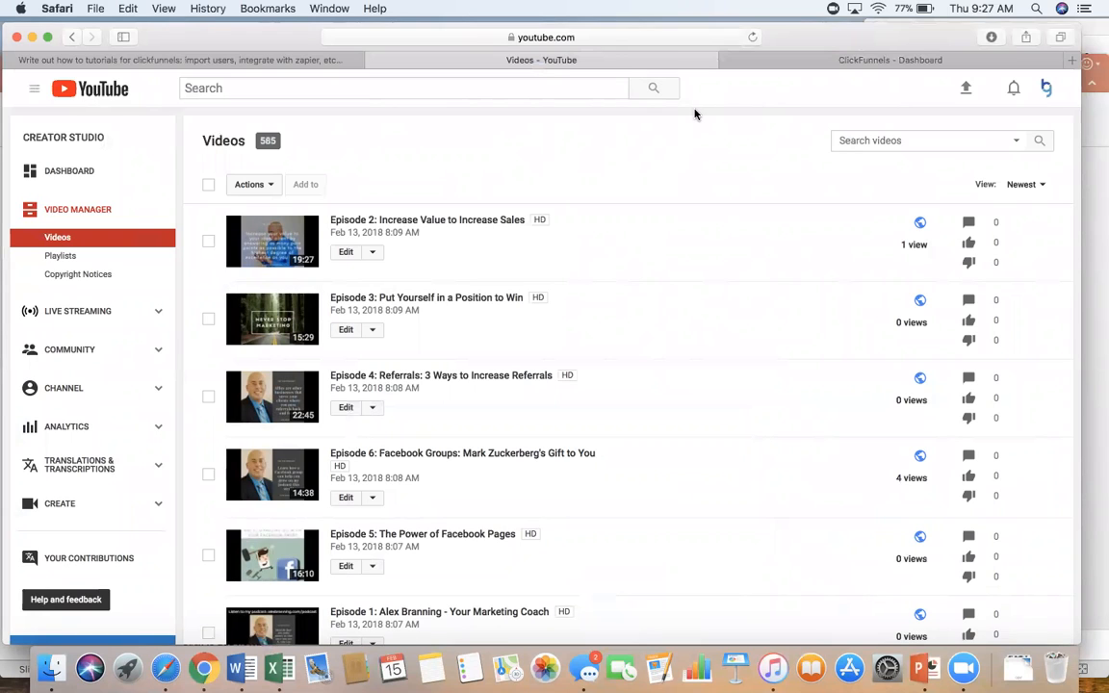
pyautogui.moveTo(964, 88)
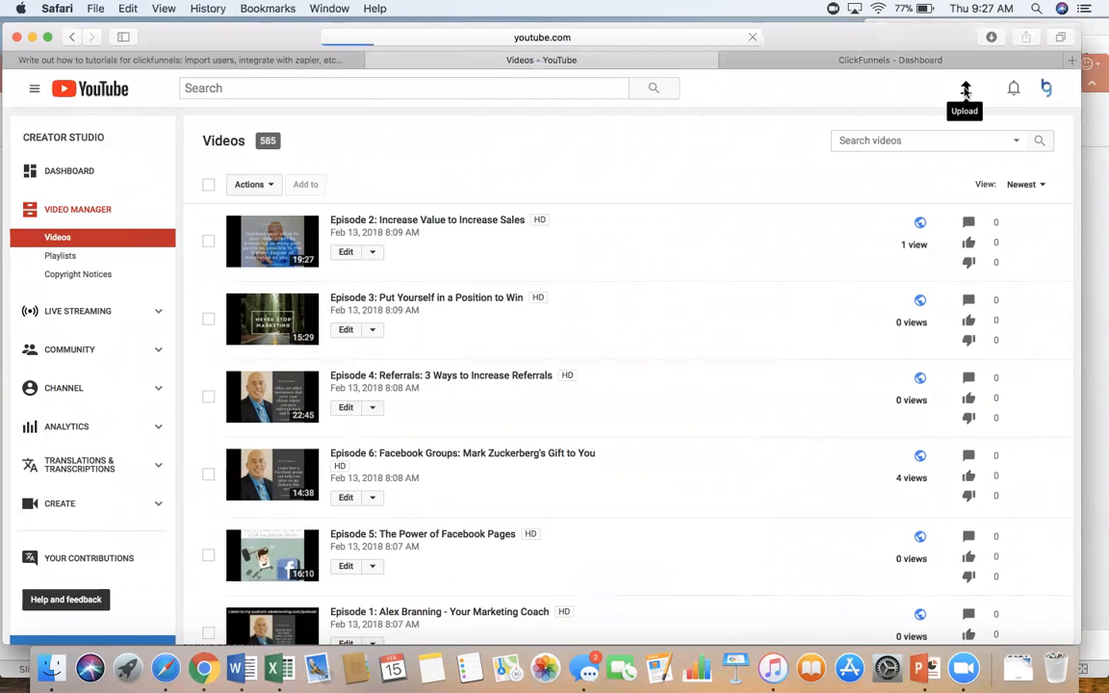
pyautogui.click(967, 89)
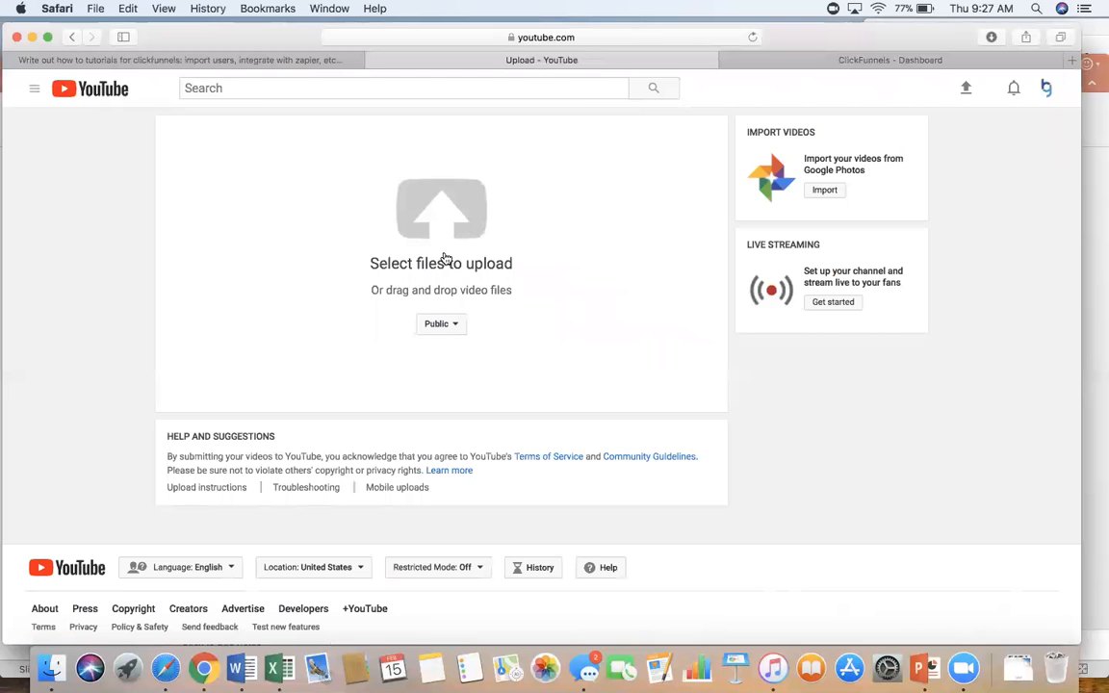
pyautogui.click(441, 210)
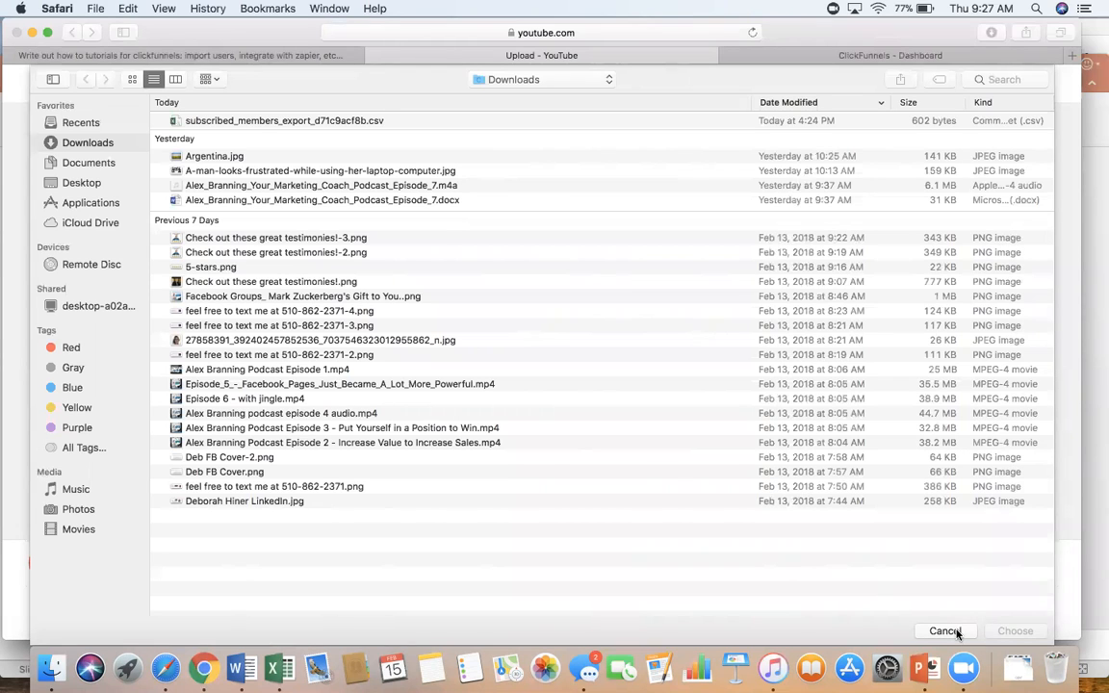
pyautogui.click(945, 631)
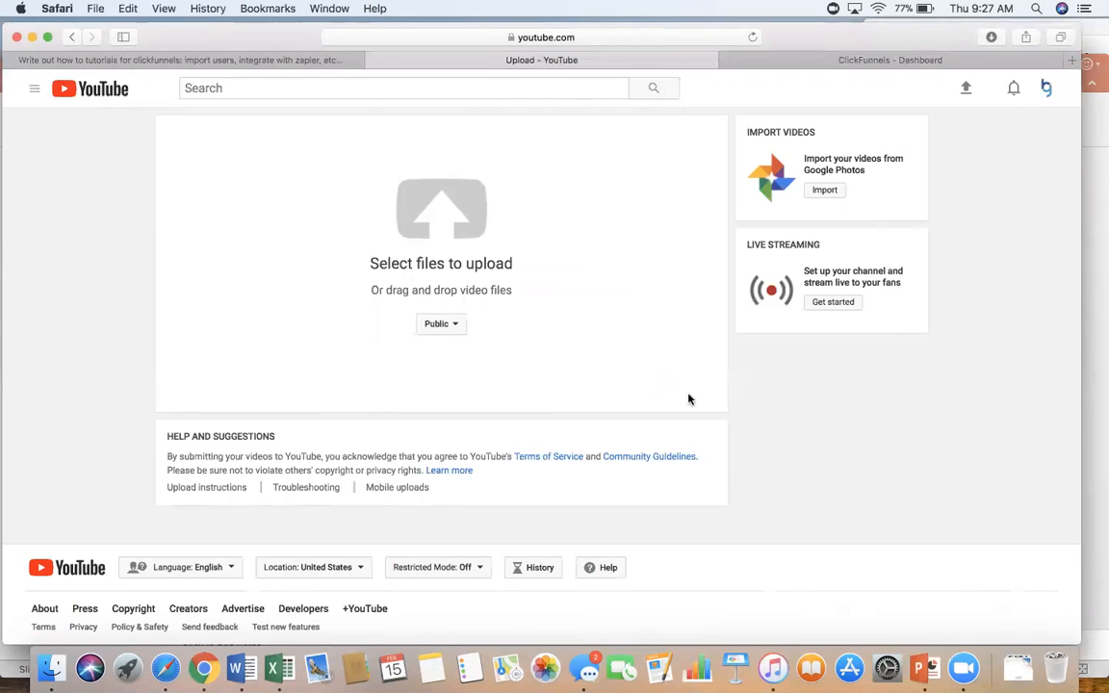
pyautogui.moveTo(478, 222)
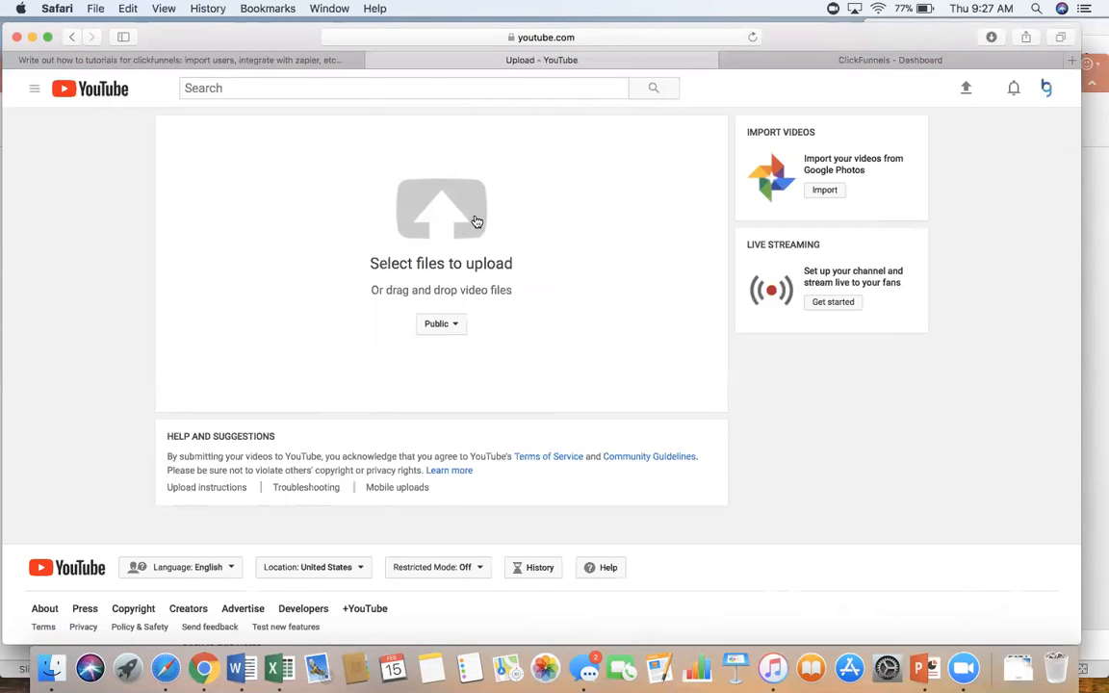
pyautogui.moveTo(92, 77)
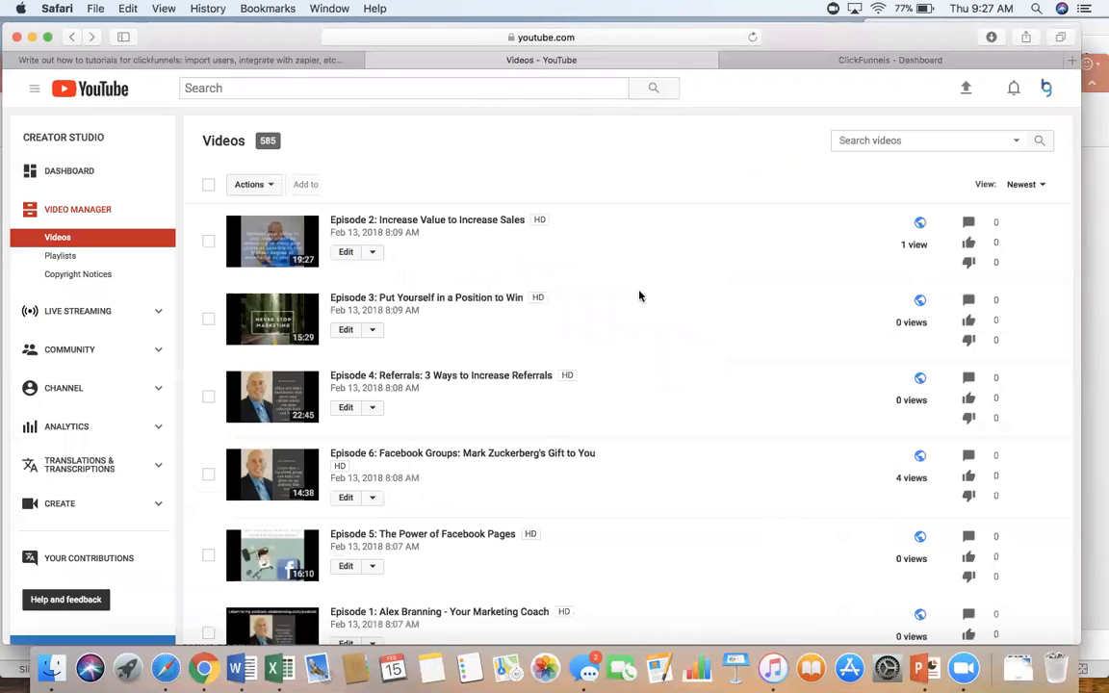
pyautogui.moveTo(578, 325)
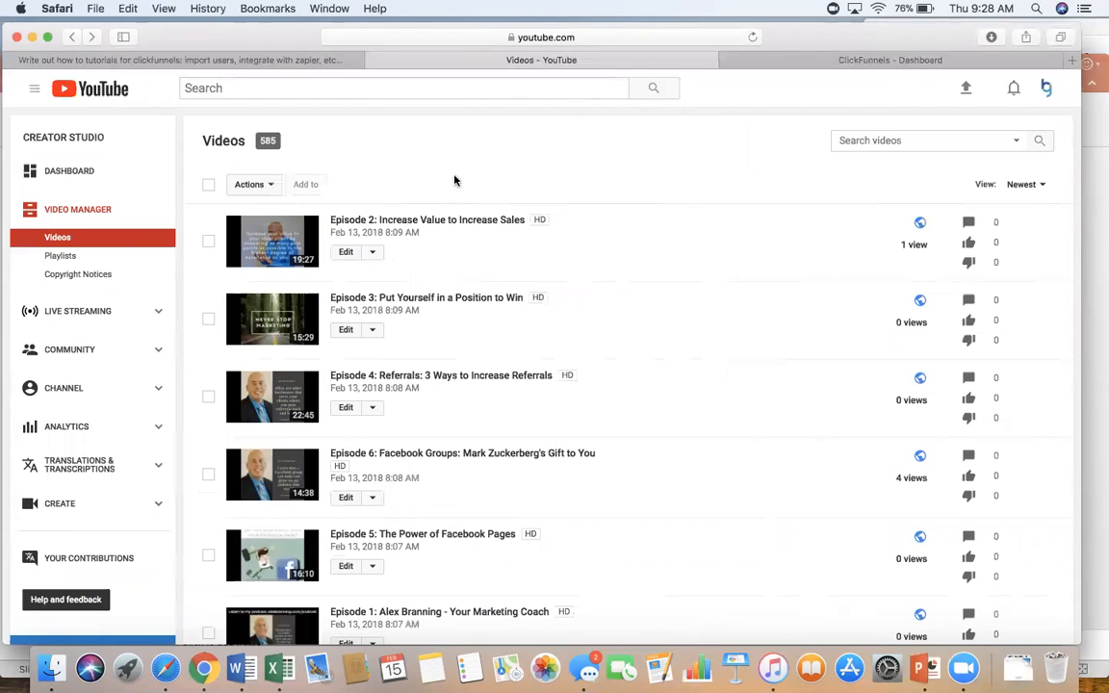
pyautogui.moveTo(530, 337)
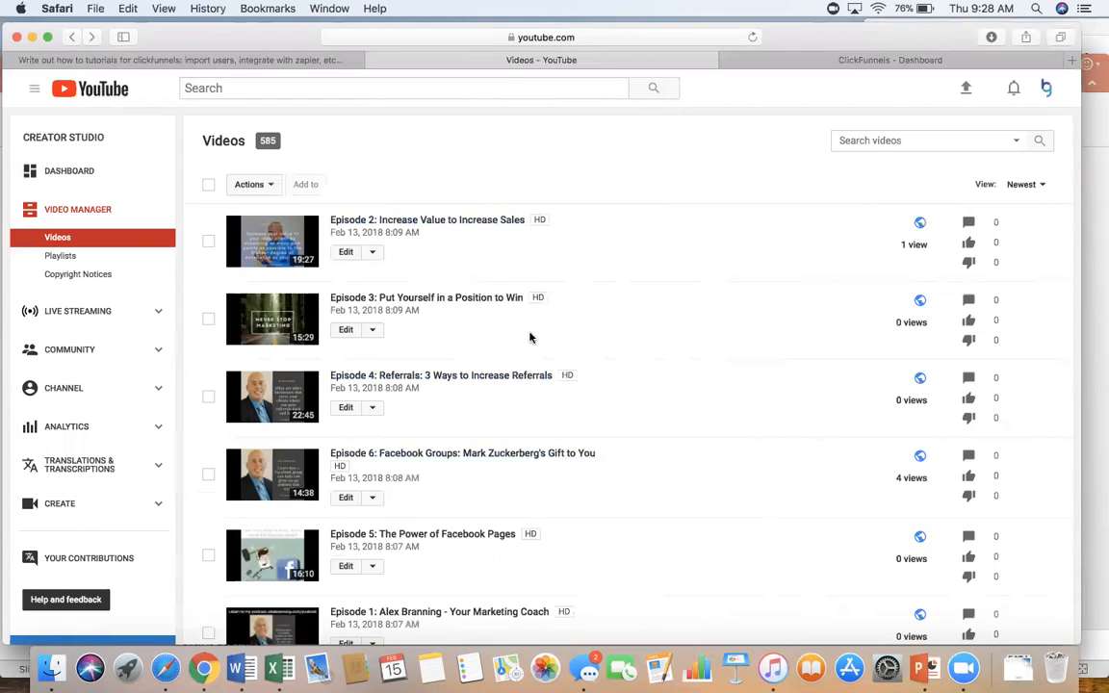
pyautogui.moveTo(512, 277)
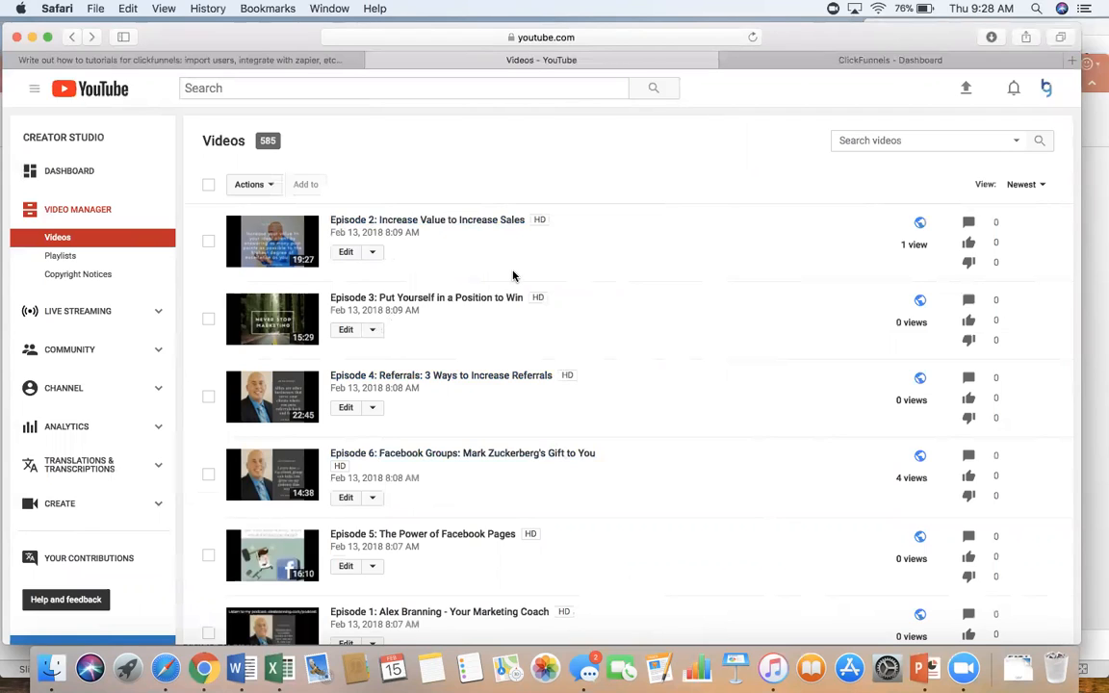
pyautogui.moveTo(487, 237)
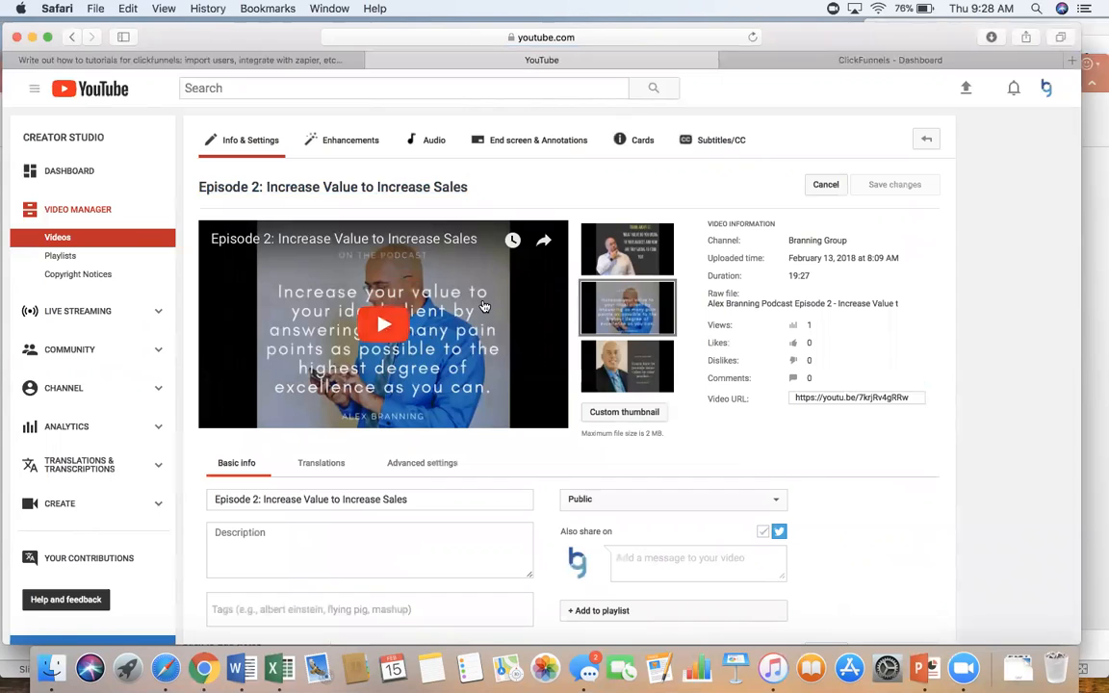
# - Copy the Episode 2 player's embed code and switch to the ClickFunnels dashboard tab
pyautogui.rightClick(381, 323)
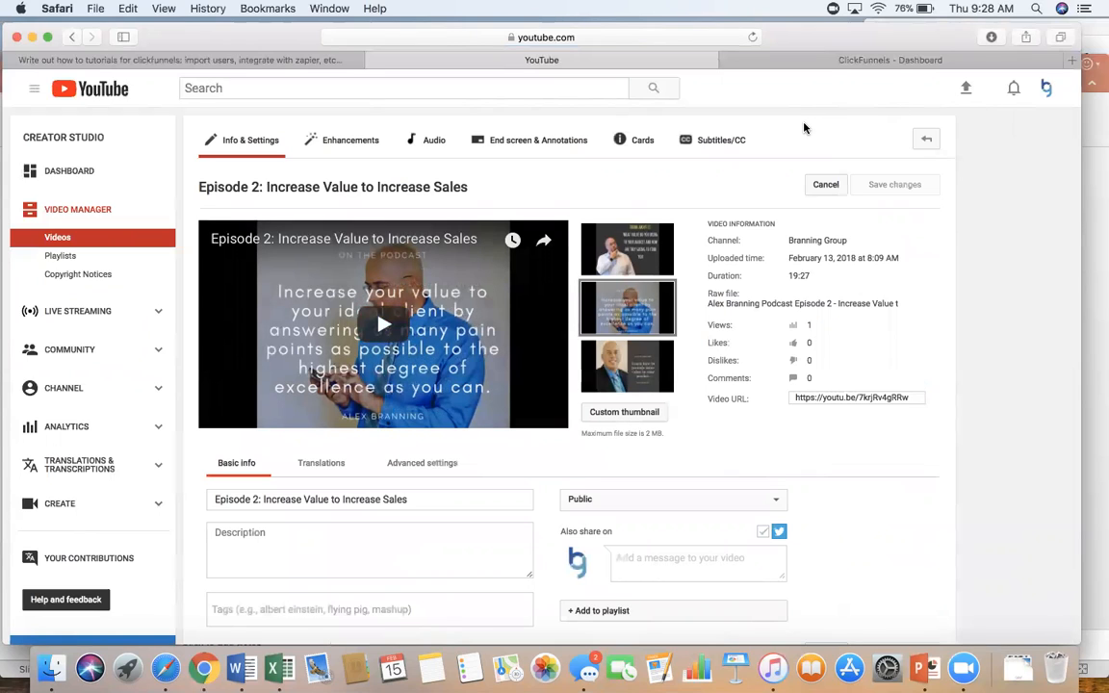
pyautogui.moveTo(836, 96)
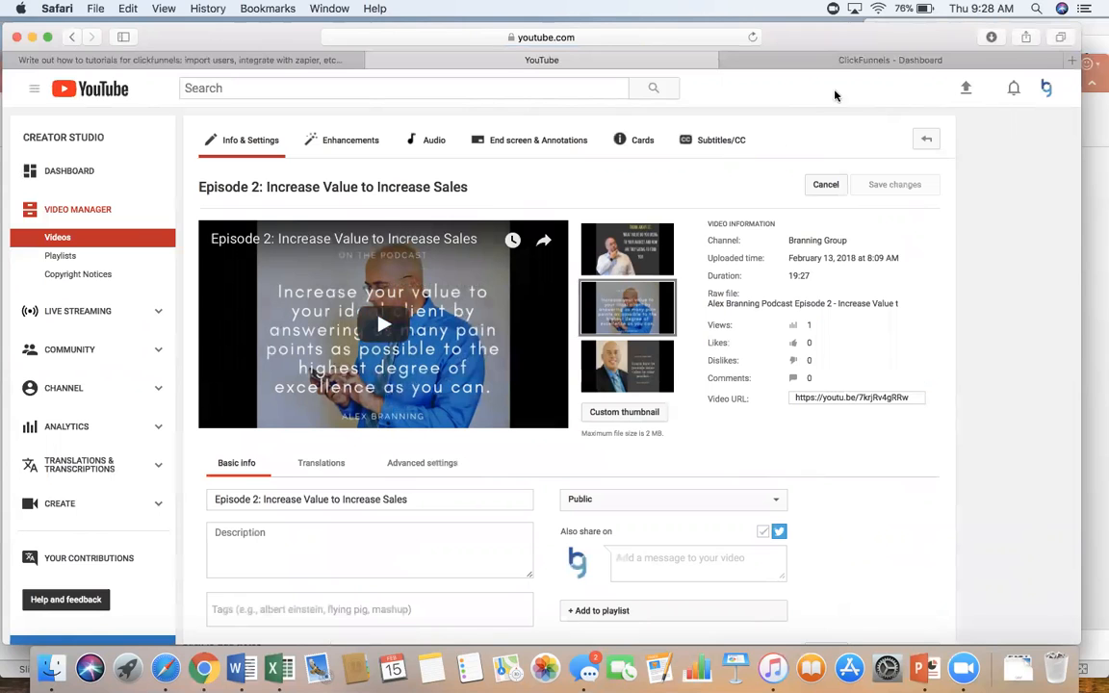
pyautogui.click(889, 60)
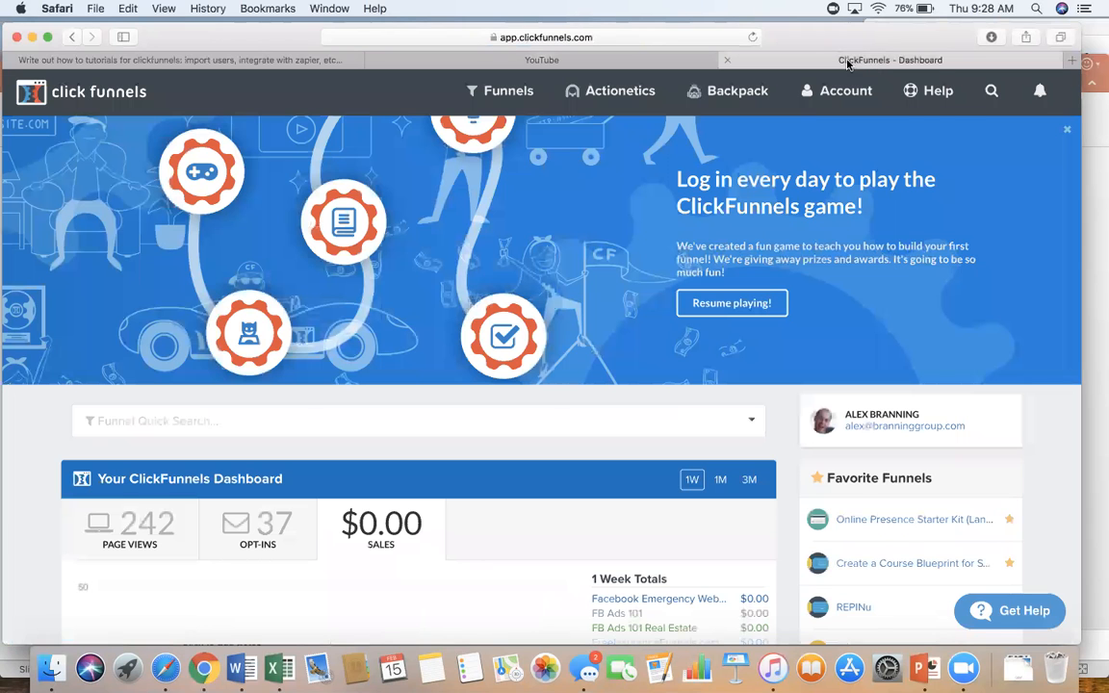
# - Search the funnels for 'webinar' and open the Webinar Funnel
pyautogui.click(836, 91)
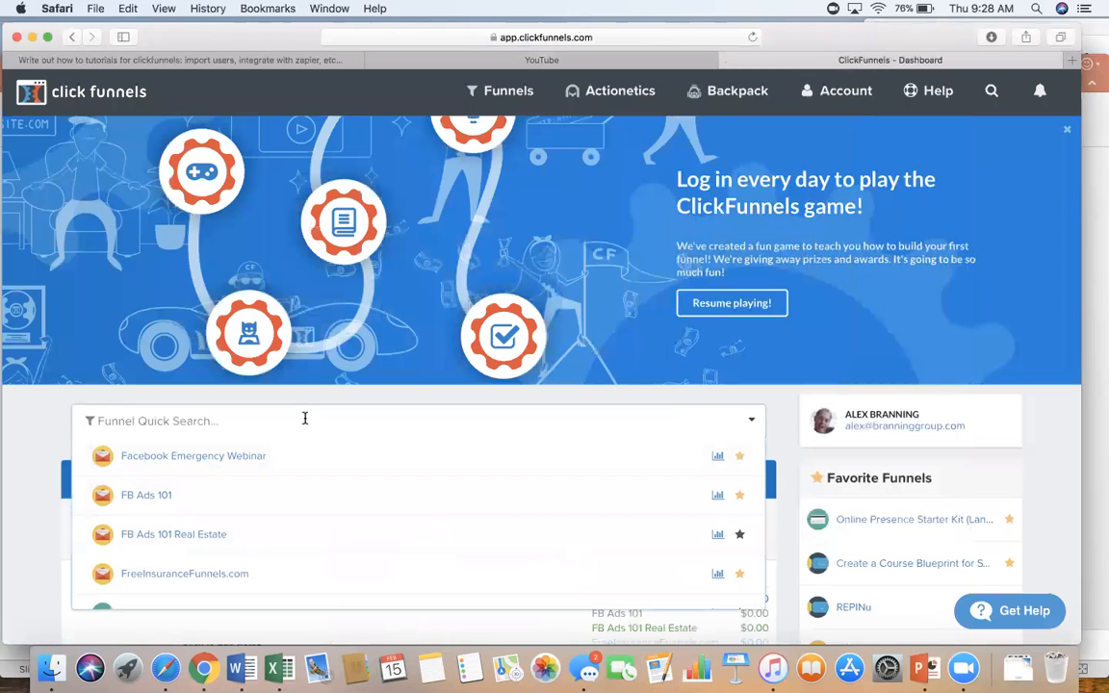
pyautogui.write('webinar')
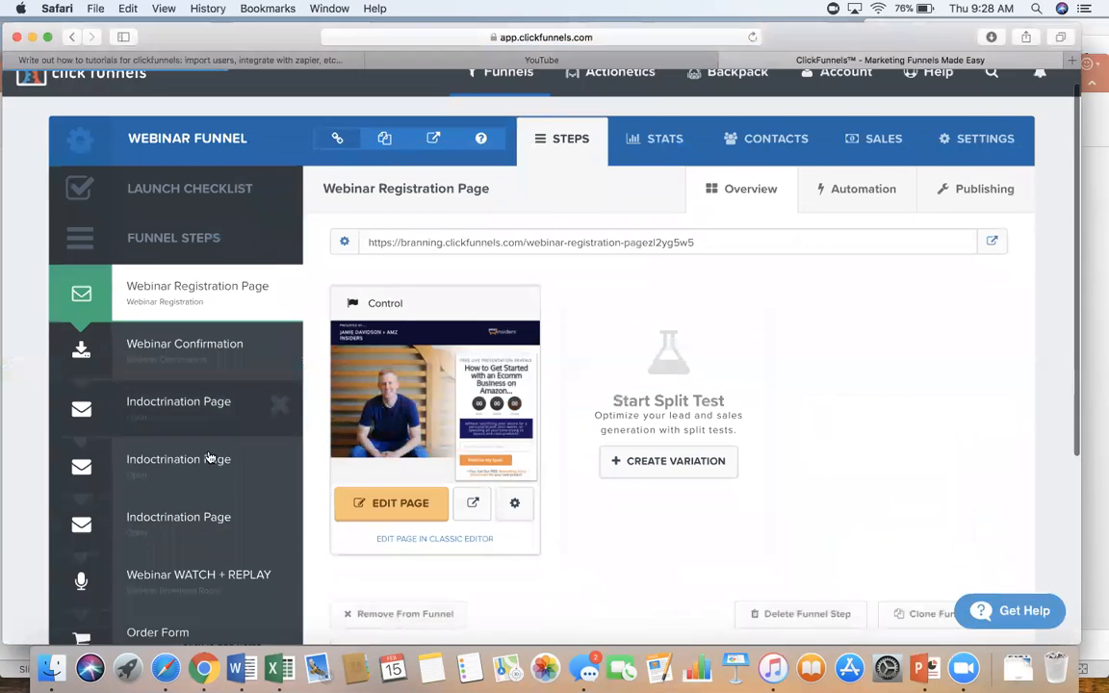
# - Open the Members Area funnel step and its lesson page editor
pyautogui.scroll(-3)
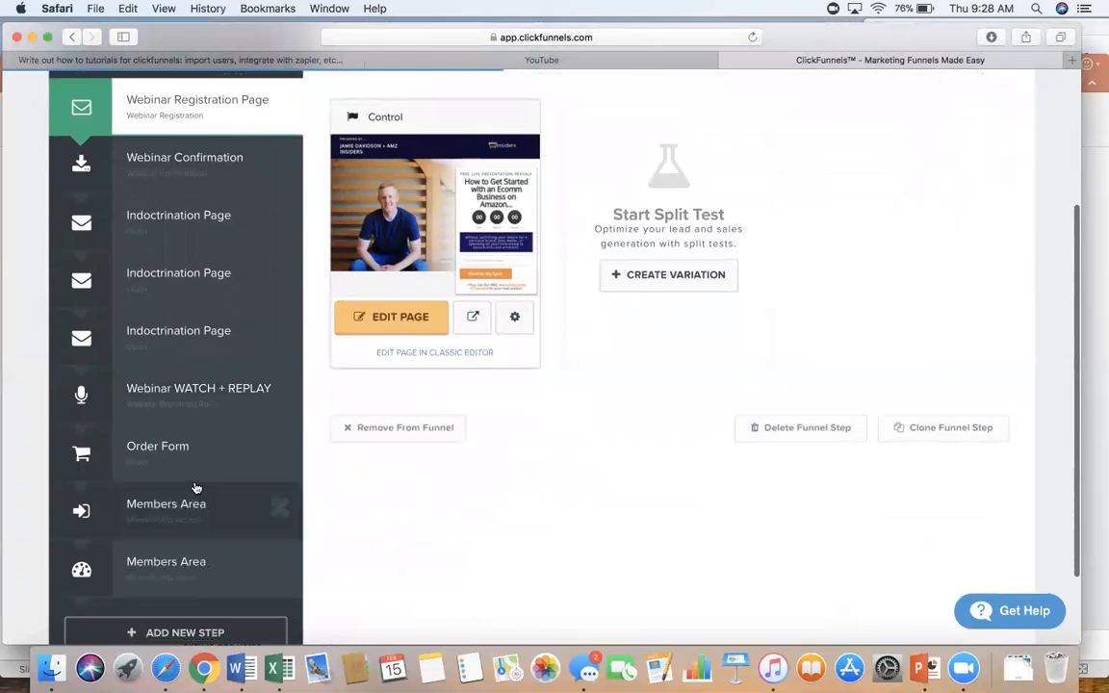
pyautogui.click(166, 504)
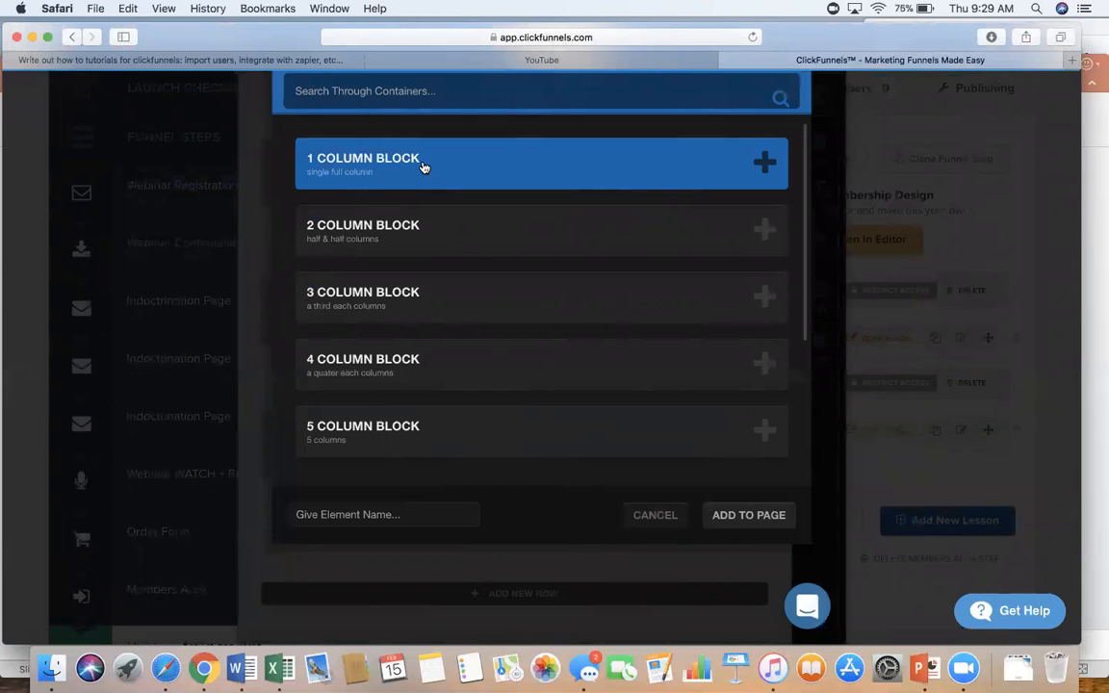
pyautogui.moveTo(749, 516)
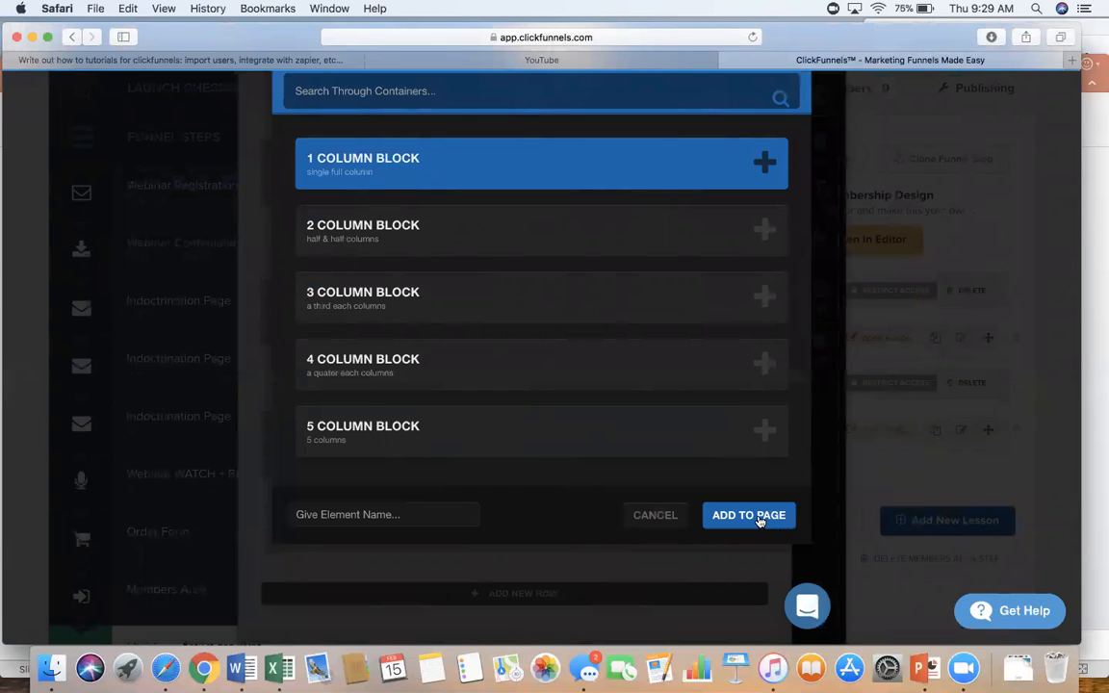
# - Add a 1 Column Block row and pick the Video element for it
pyautogui.click(748, 516)
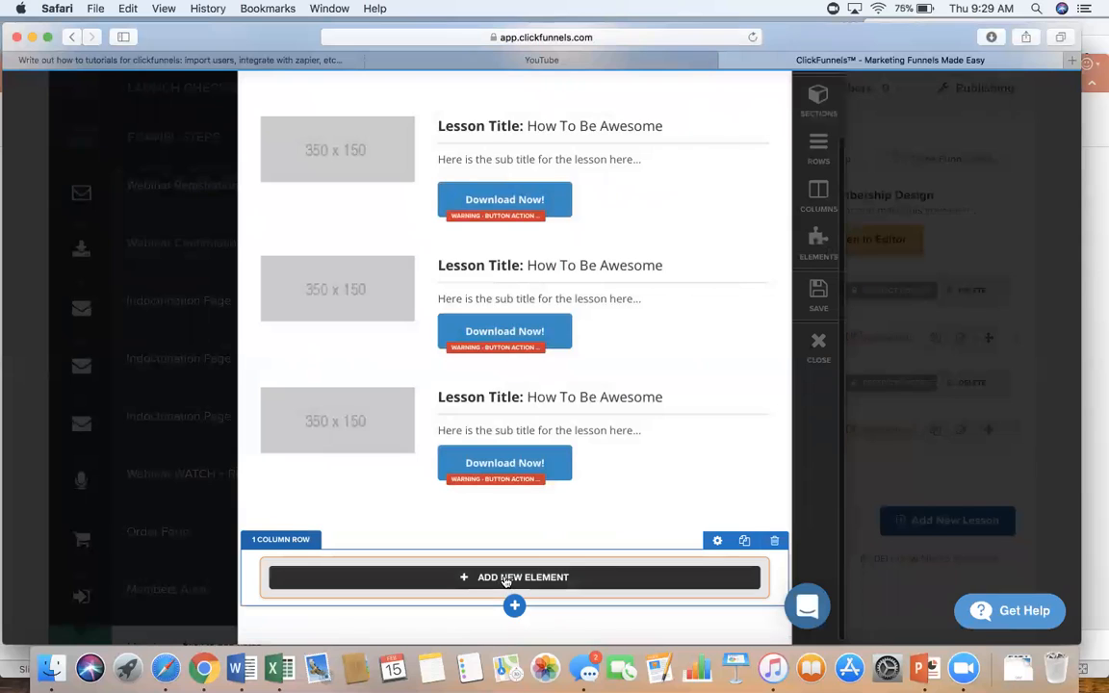
pyautogui.click(514, 578)
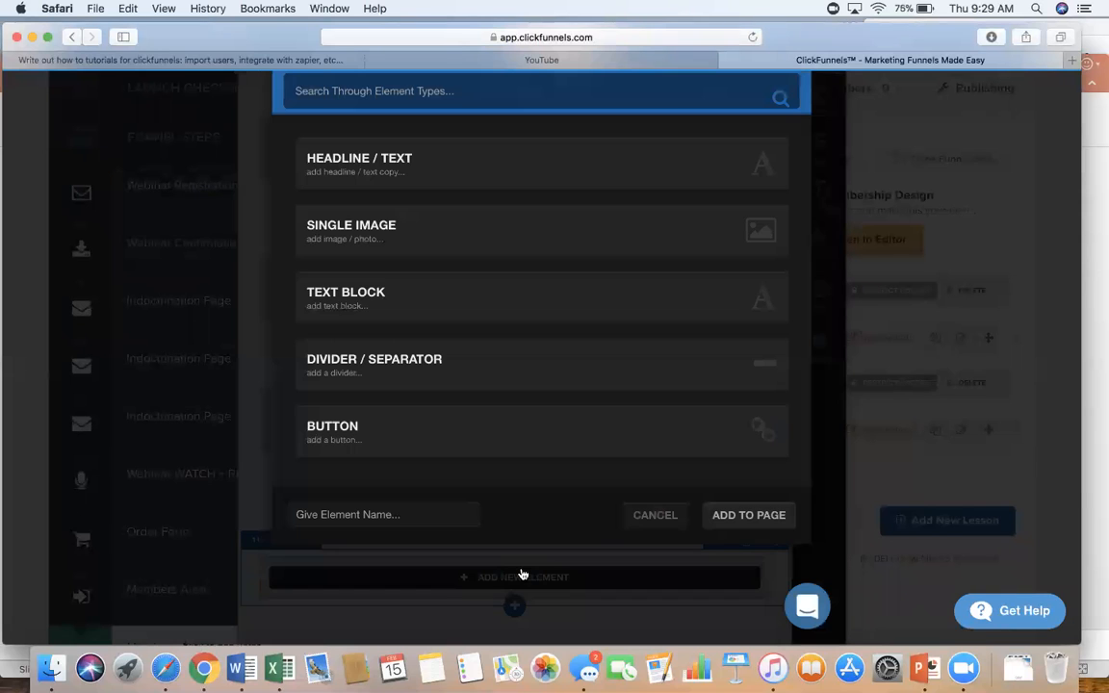
pyautogui.scroll(-3)
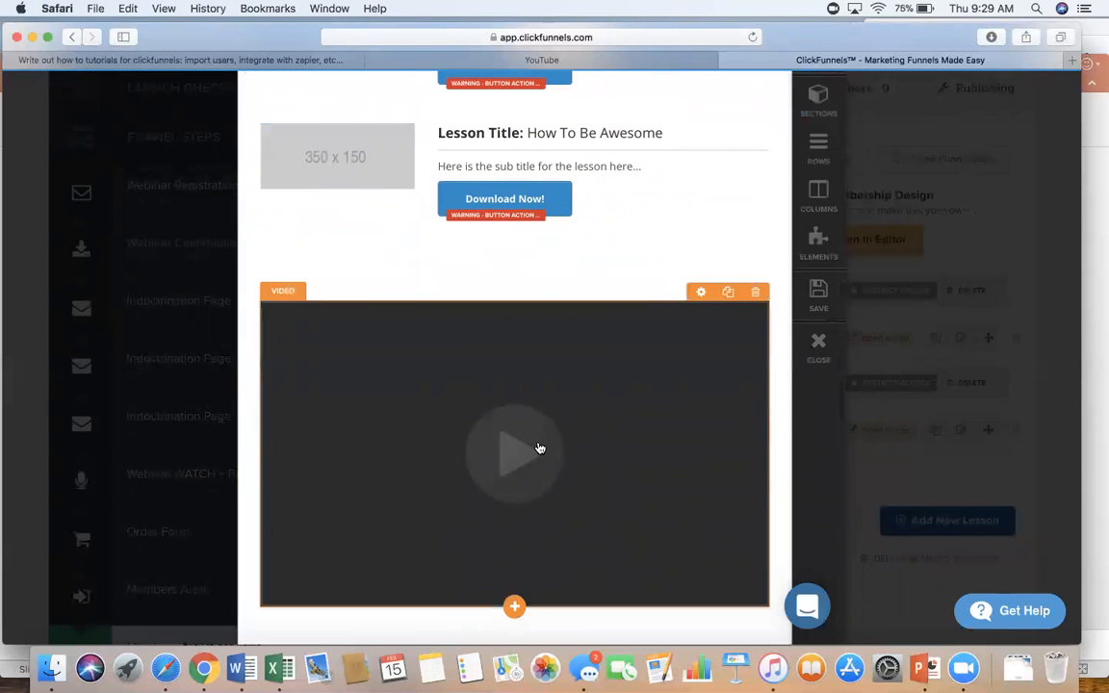
# - Set the video element to Custom Embed with the pasted YouTube iframe and save the page
pyautogui.click(701, 292)
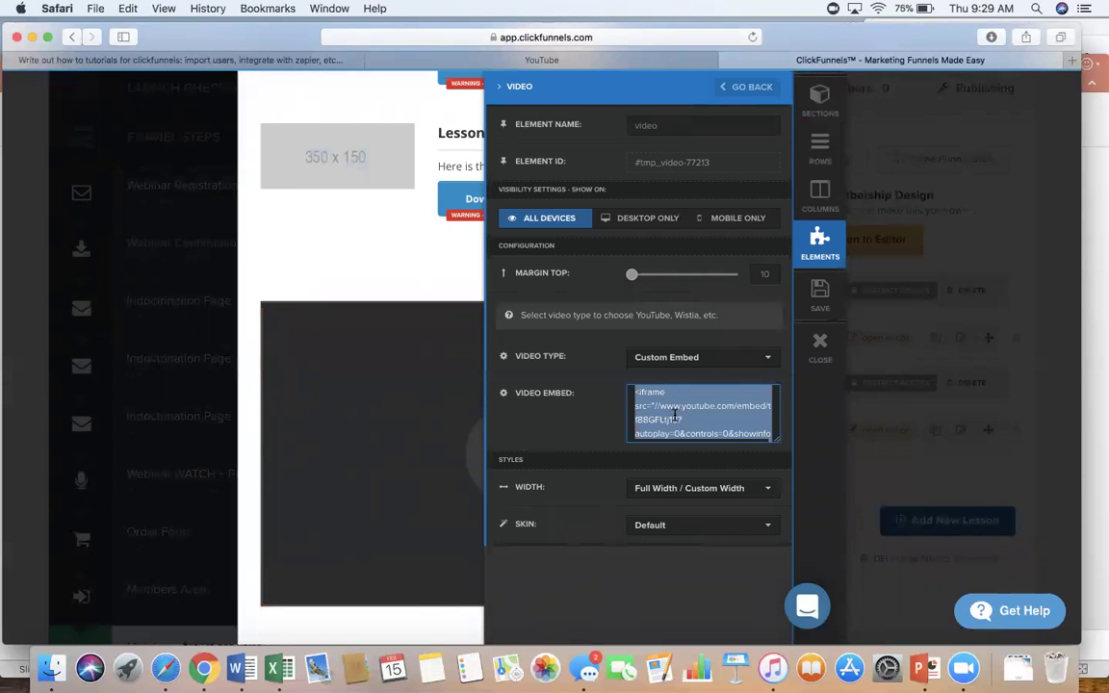
pyautogui.click(703, 414)
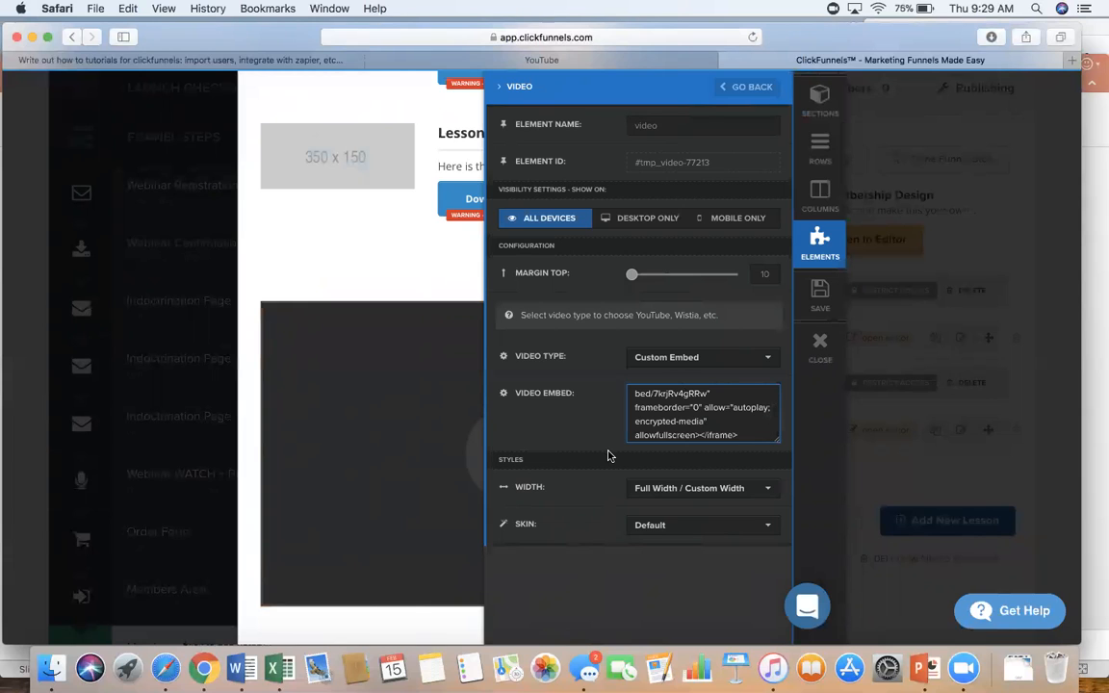
pyautogui.scroll(-3)
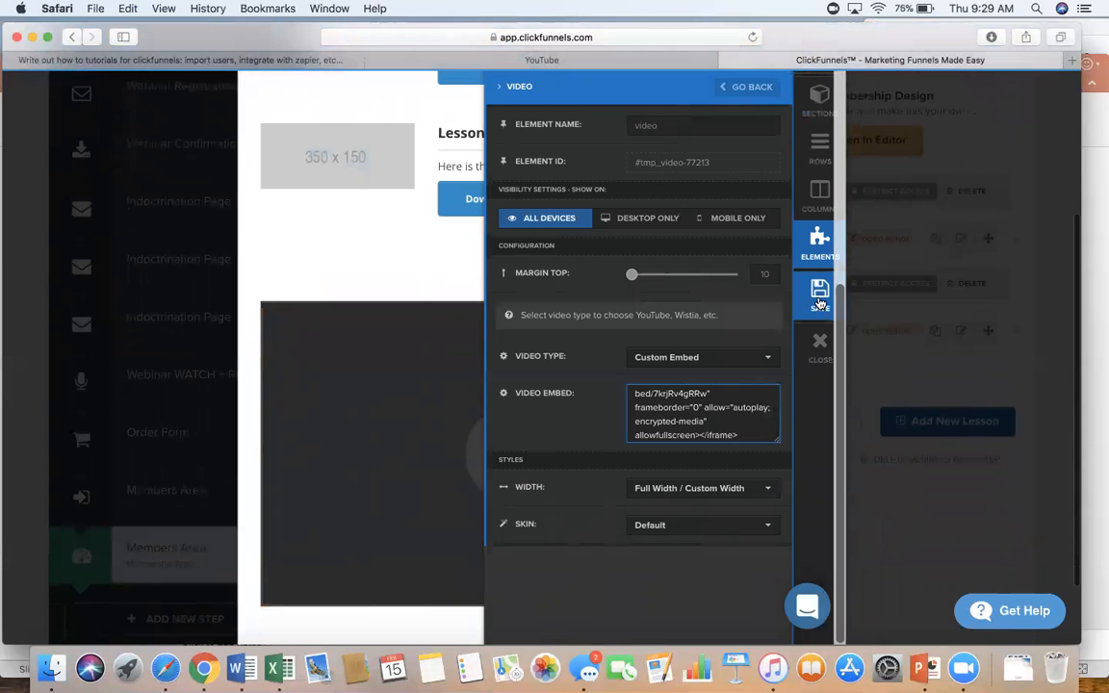
pyautogui.click(820, 292)
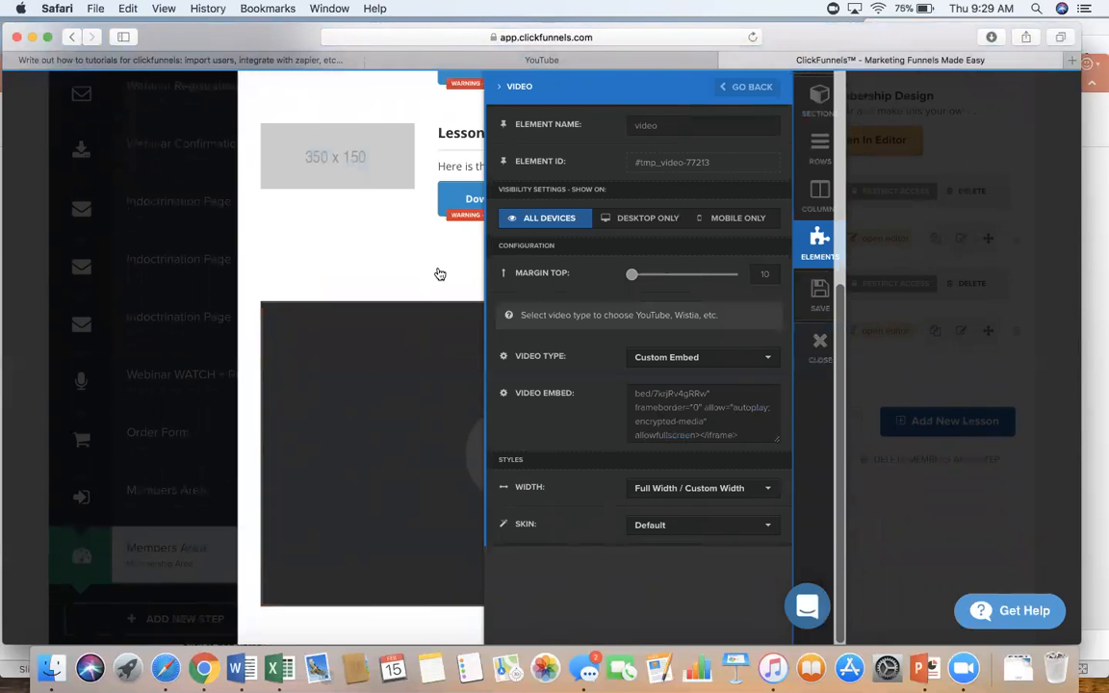
pyautogui.click(821, 343)
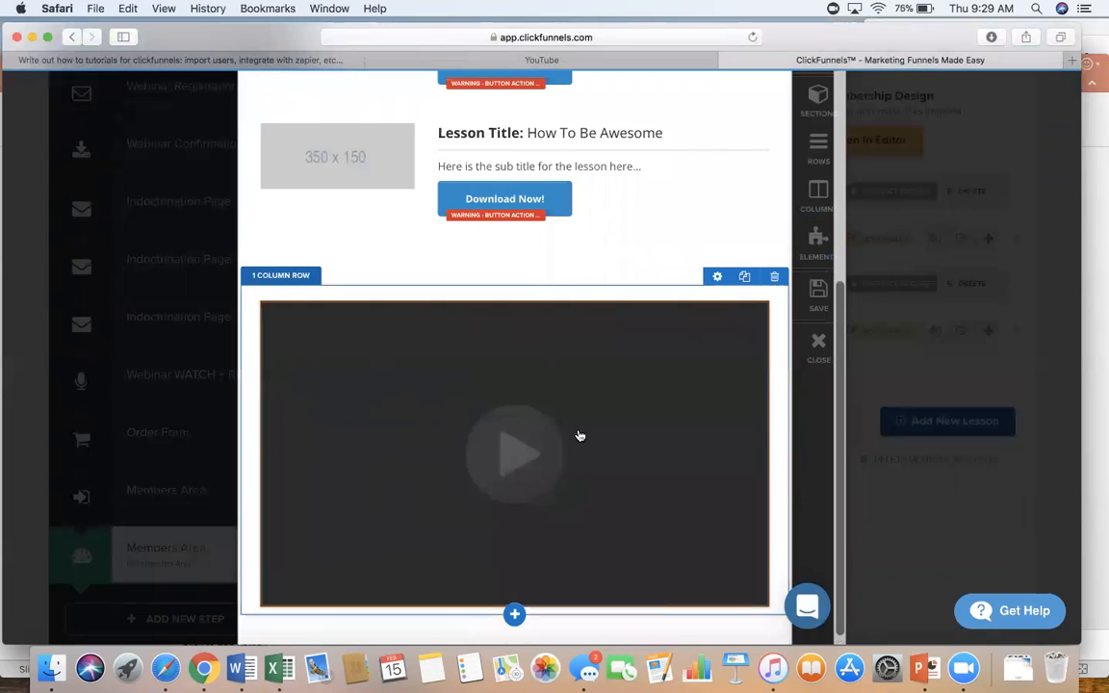